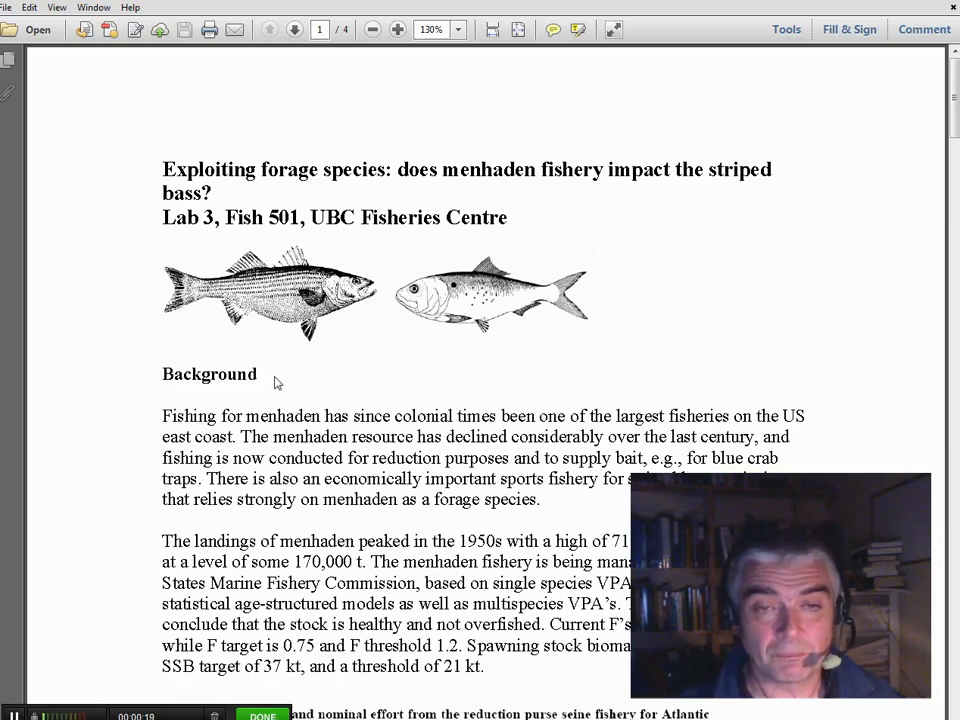
mouse_move(192, 334)
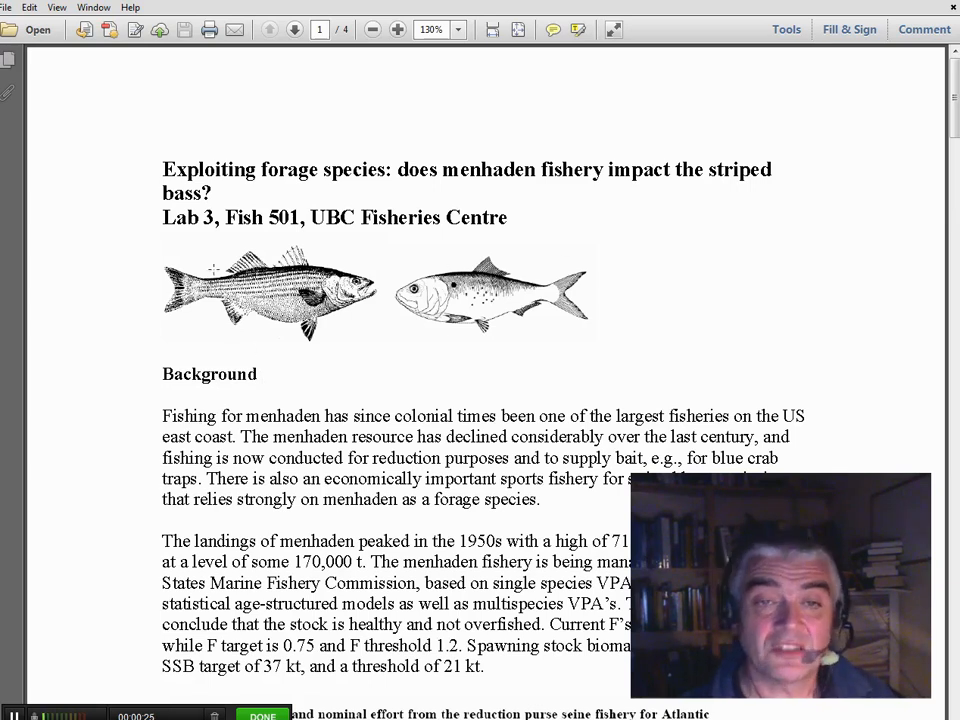
mouse_move(430, 334)
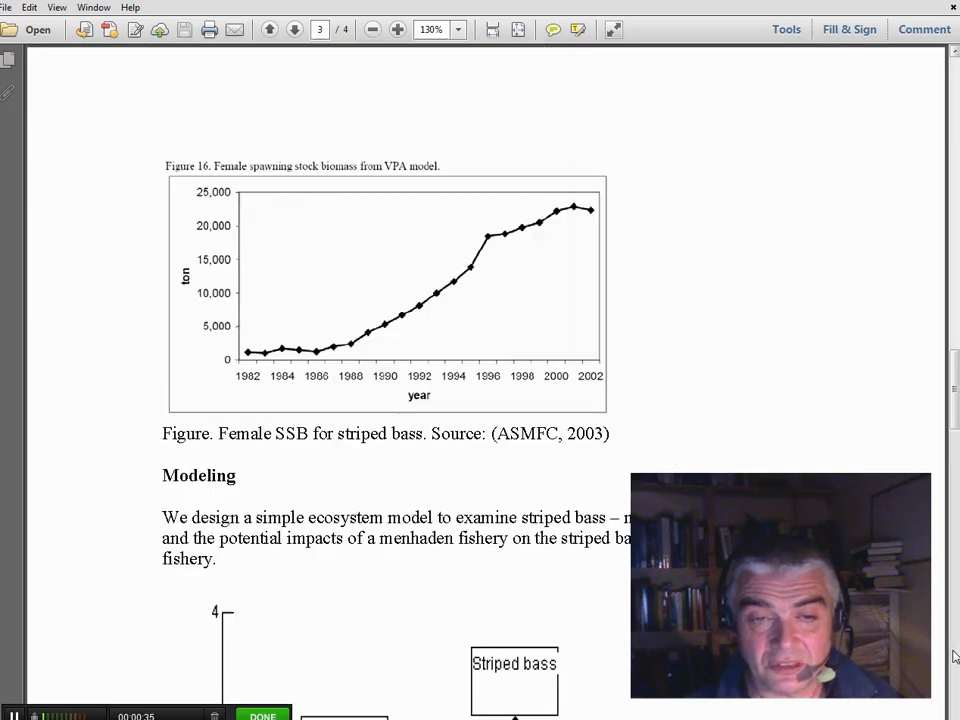
- Scroll the lab handout to the striped bass–menhaden trophic diagram, then switch to Ecopath with Ecosim
scroll("down", 3)
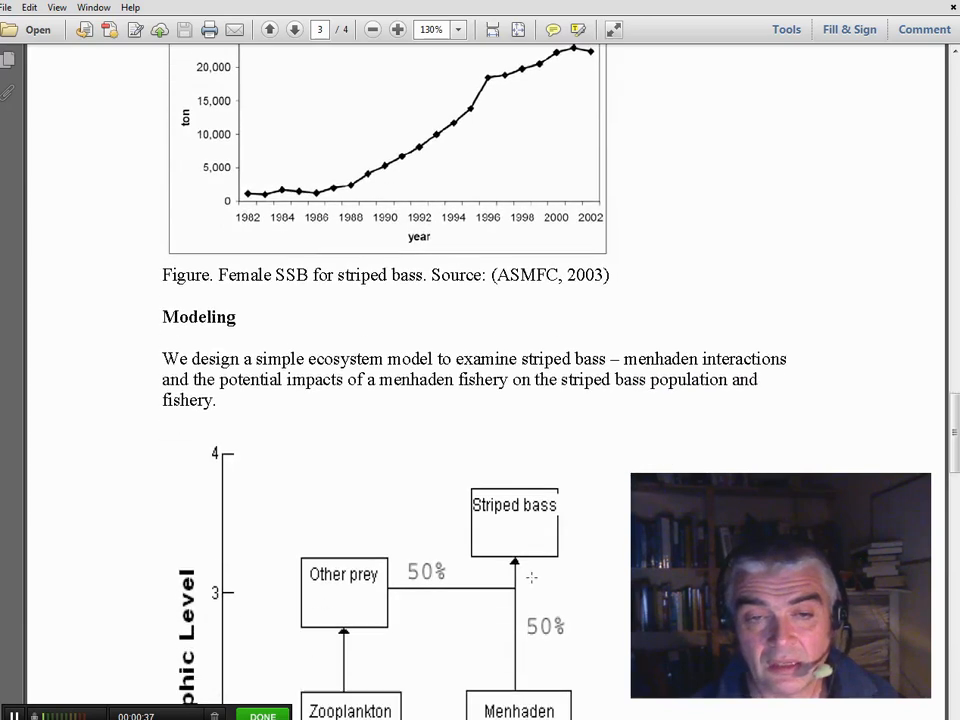
scroll("down", 3)
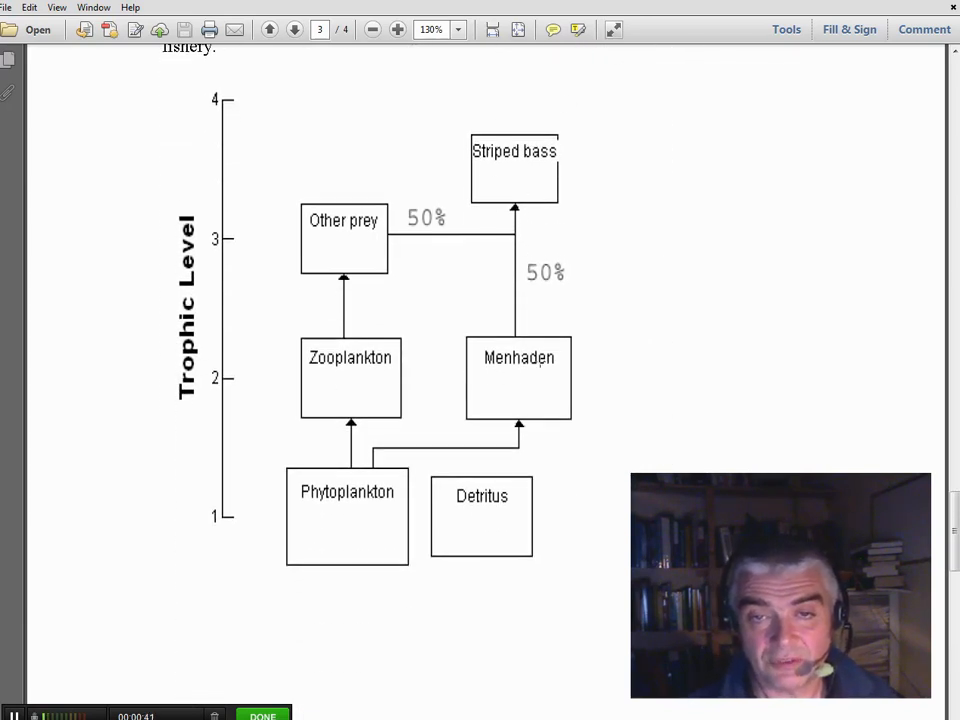
mouse_move(556, 468)
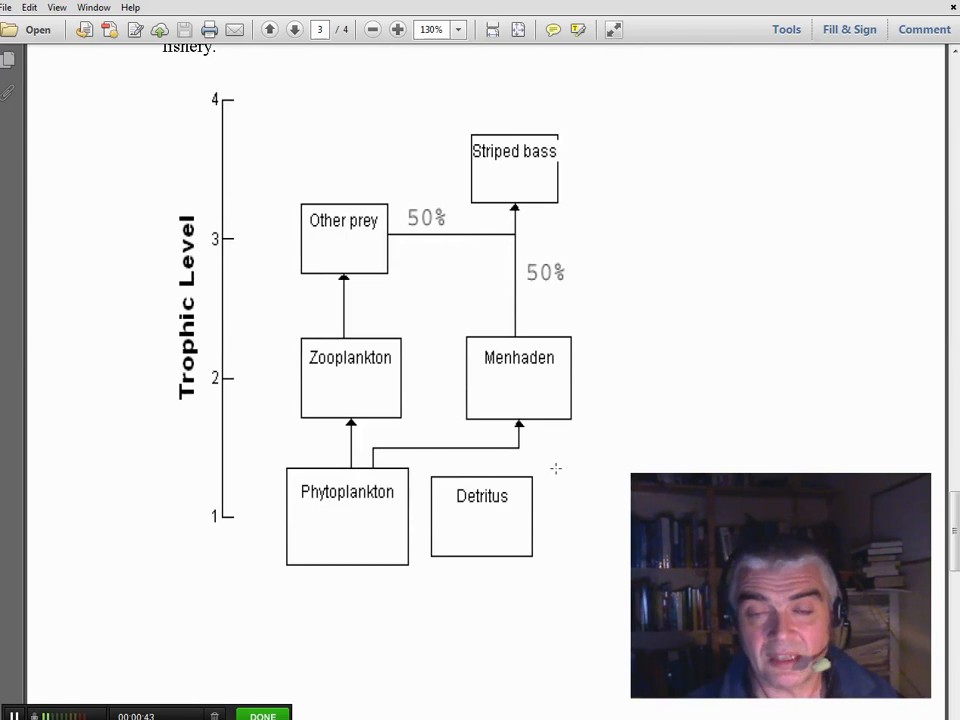
mouse_move(338, 390)
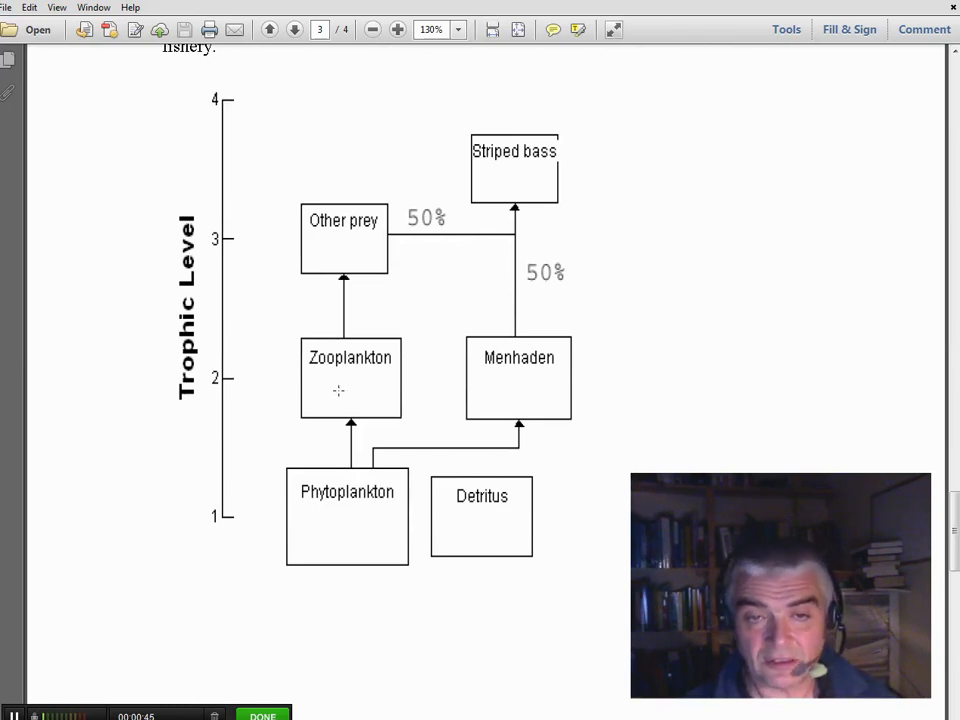
mouse_move(360, 450)
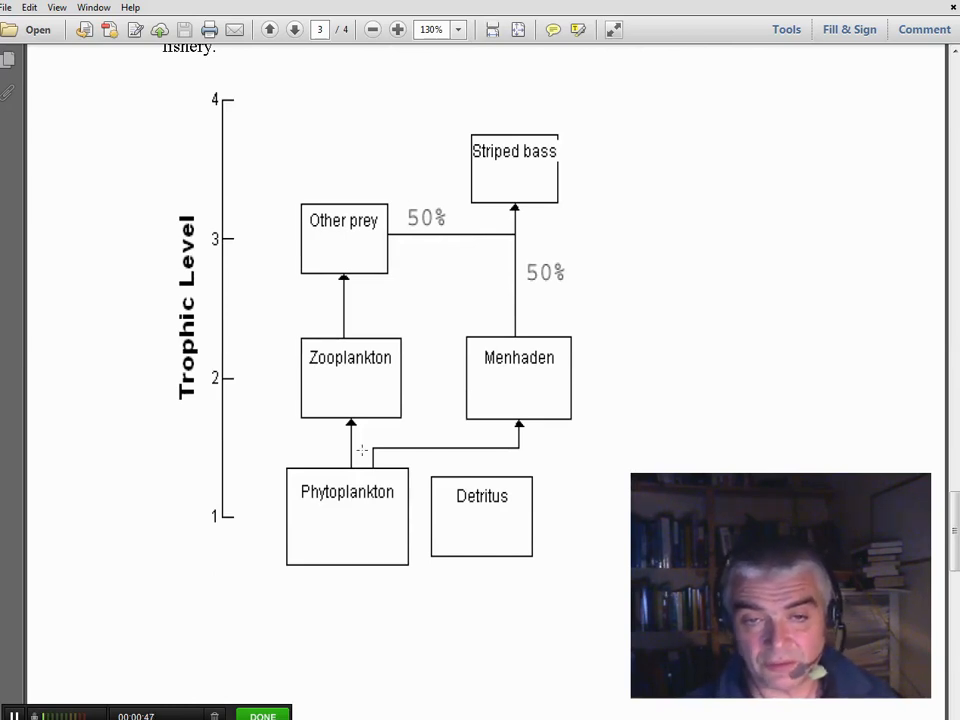
left_click(292, 30)
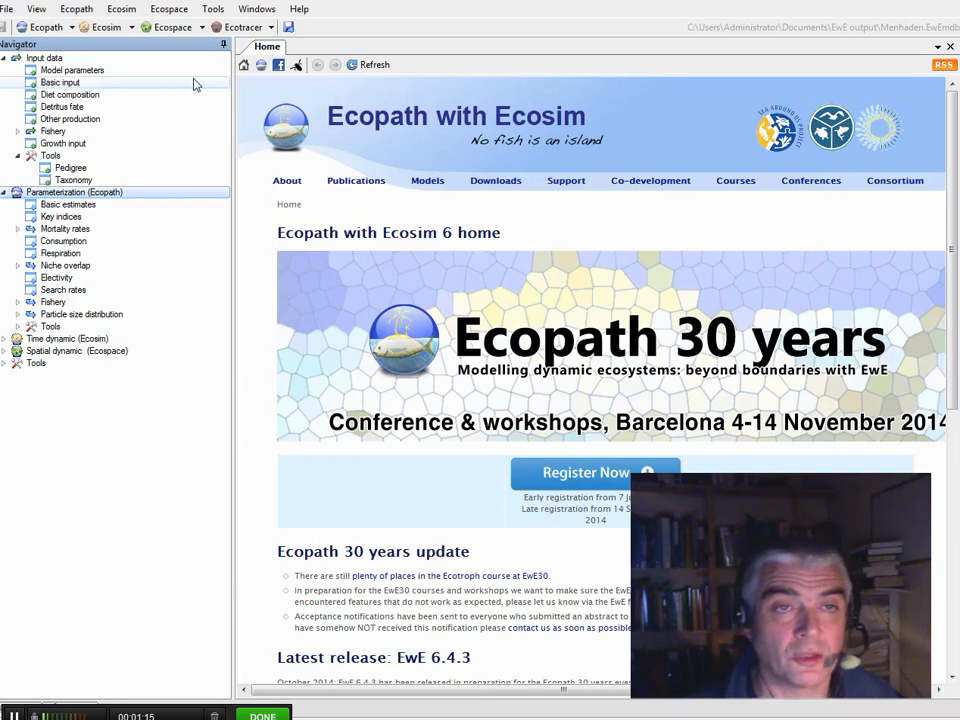
- View the Basic input table, the Diet composition matrix, then the Basic estimates with trophic levels
left_click(60, 82)
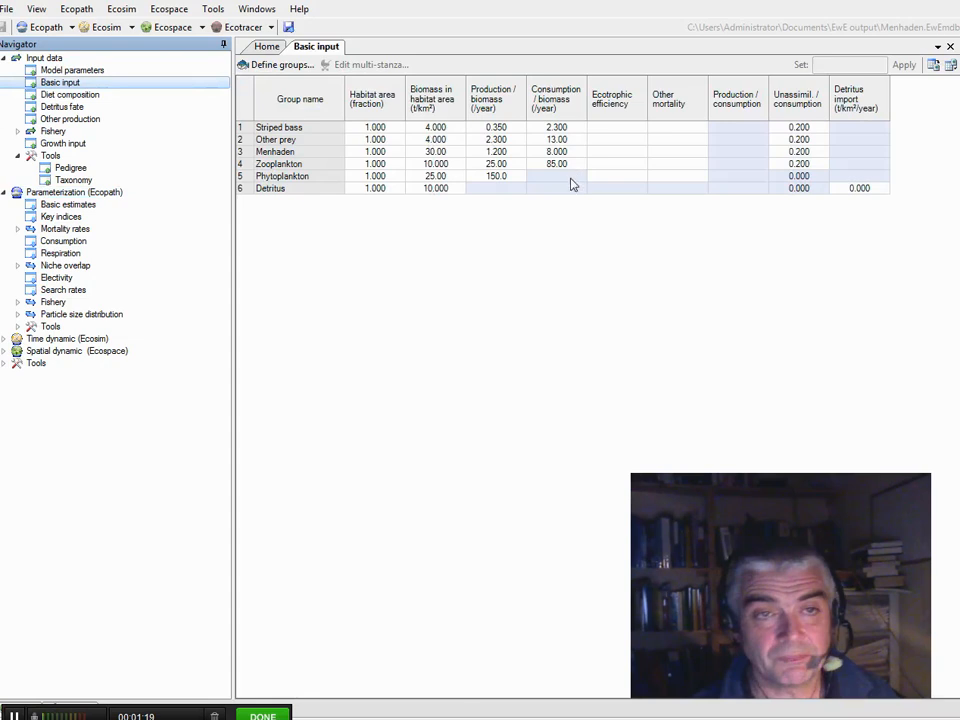
left_click(68, 94)
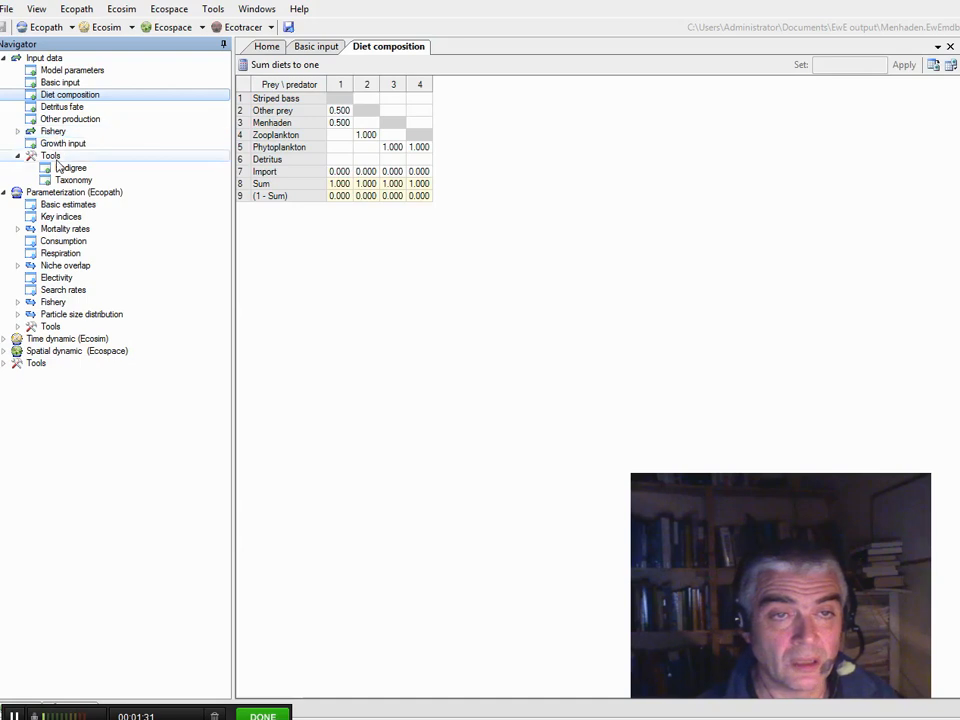
left_click(68, 204)
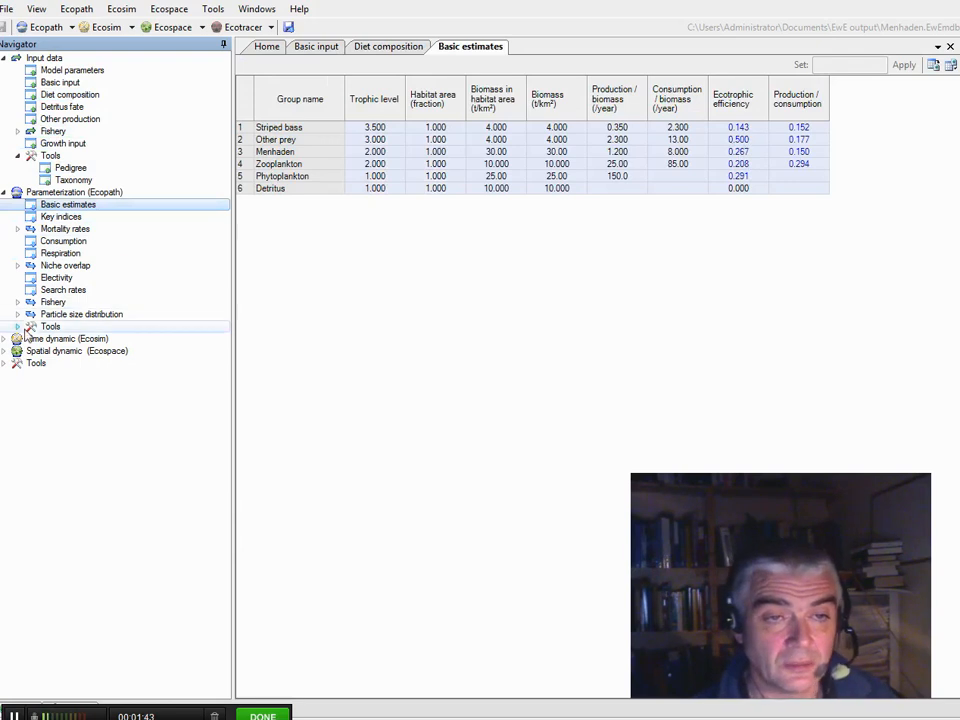
- Display the food-web flow diagram with all six groups arranged by trophic level
left_click(78, 338)
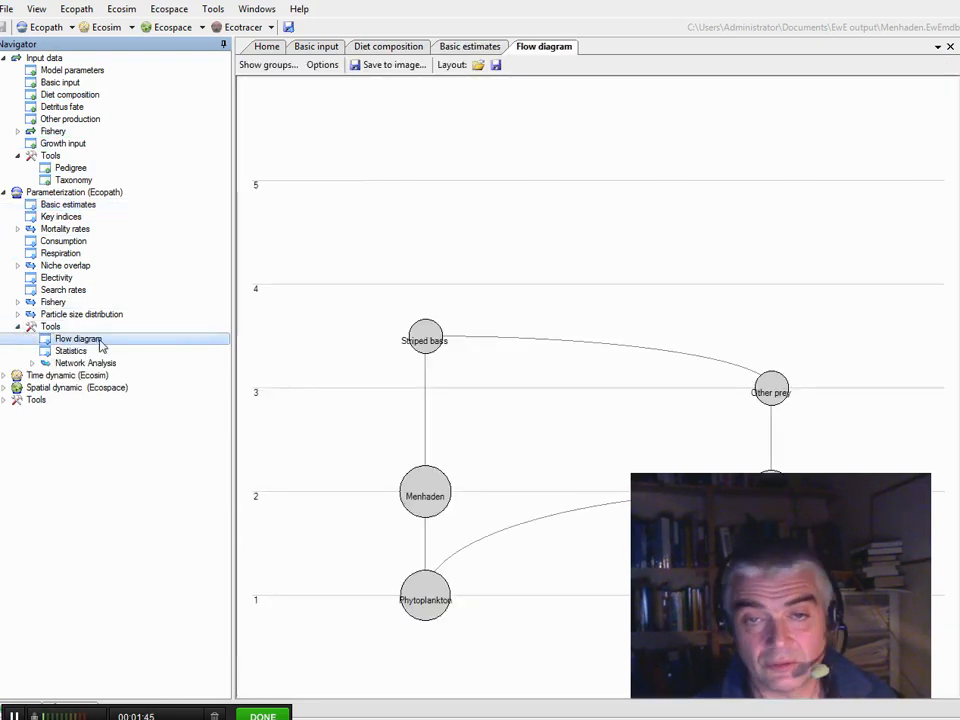
mouse_move(408, 396)
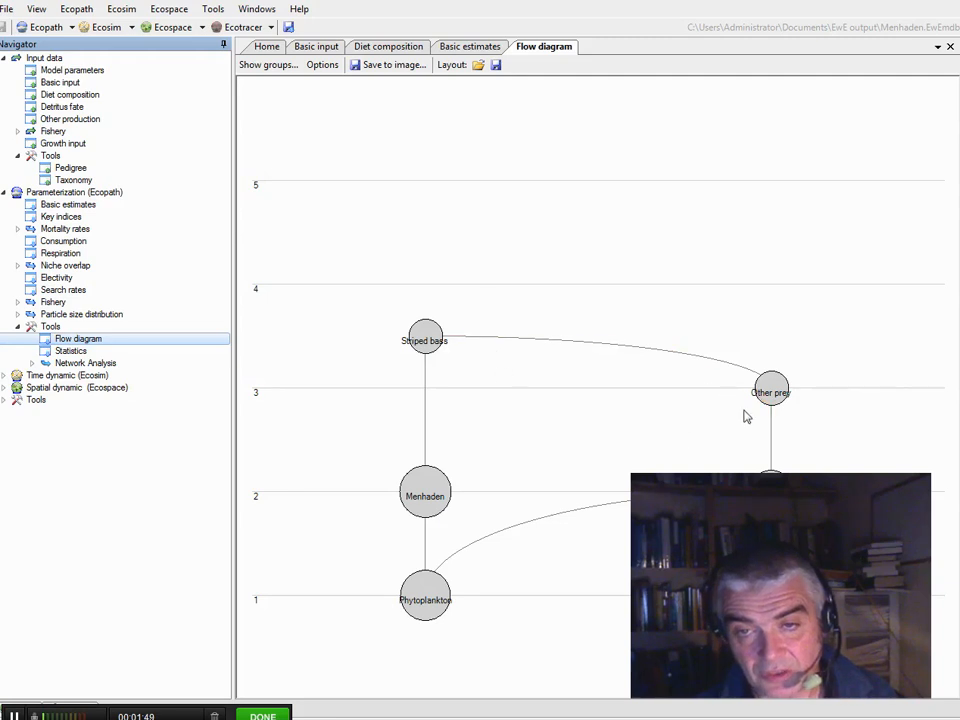
left_click(424, 492)
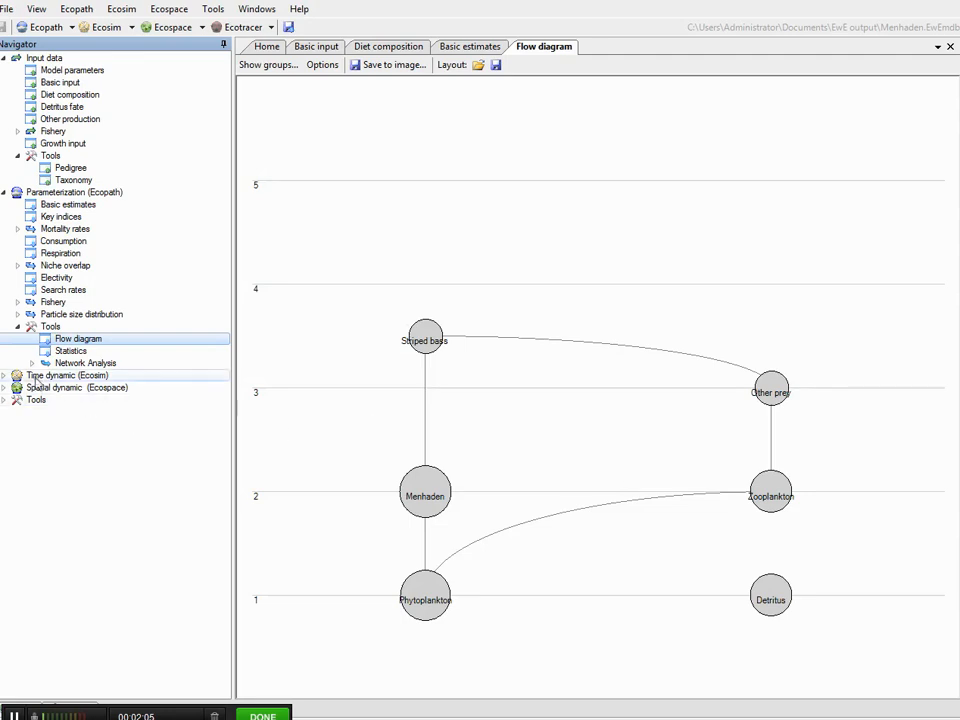
- Expand Time dynamic (Ecosim), view the Ecosim parameters and Group info tables, then expand its Output pages
left_click(4, 376)
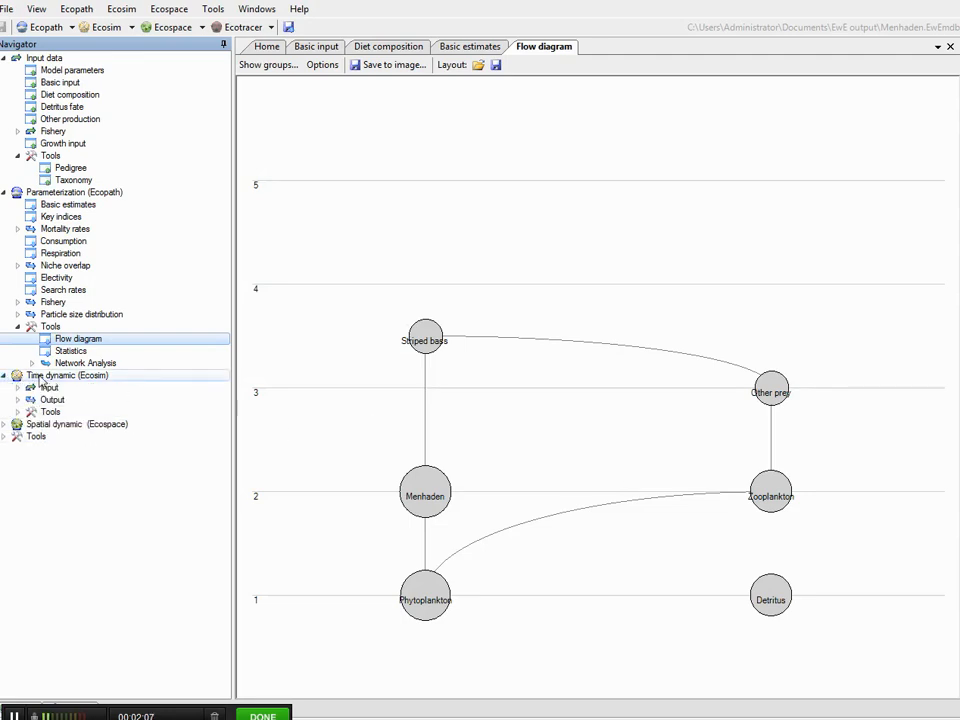
mouse_move(192, 372)
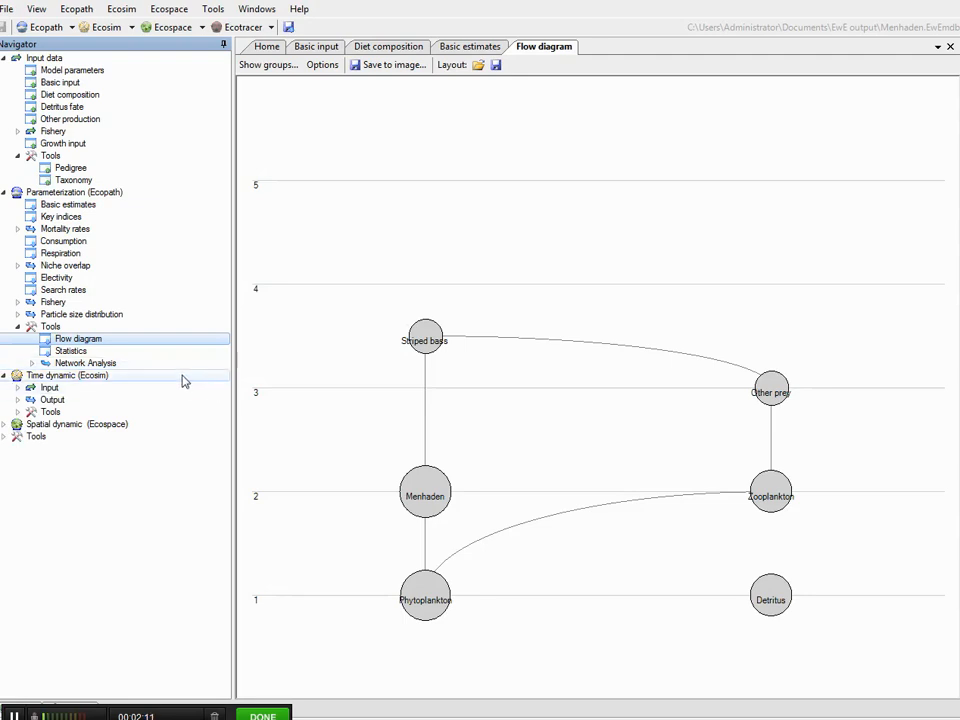
mouse_move(96, 386)
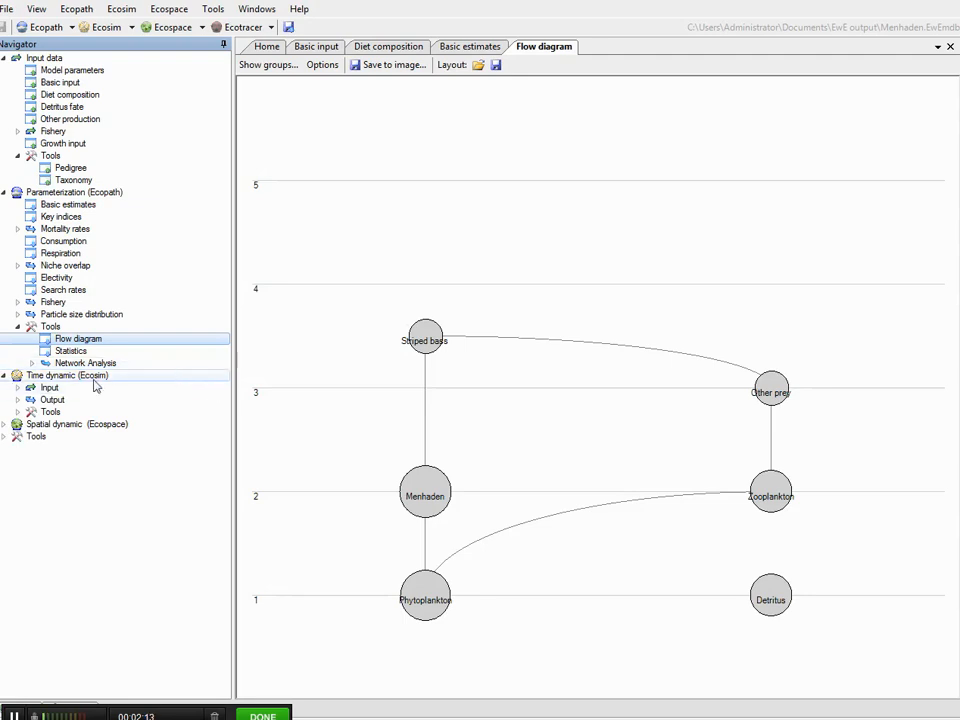
mouse_move(136, 376)
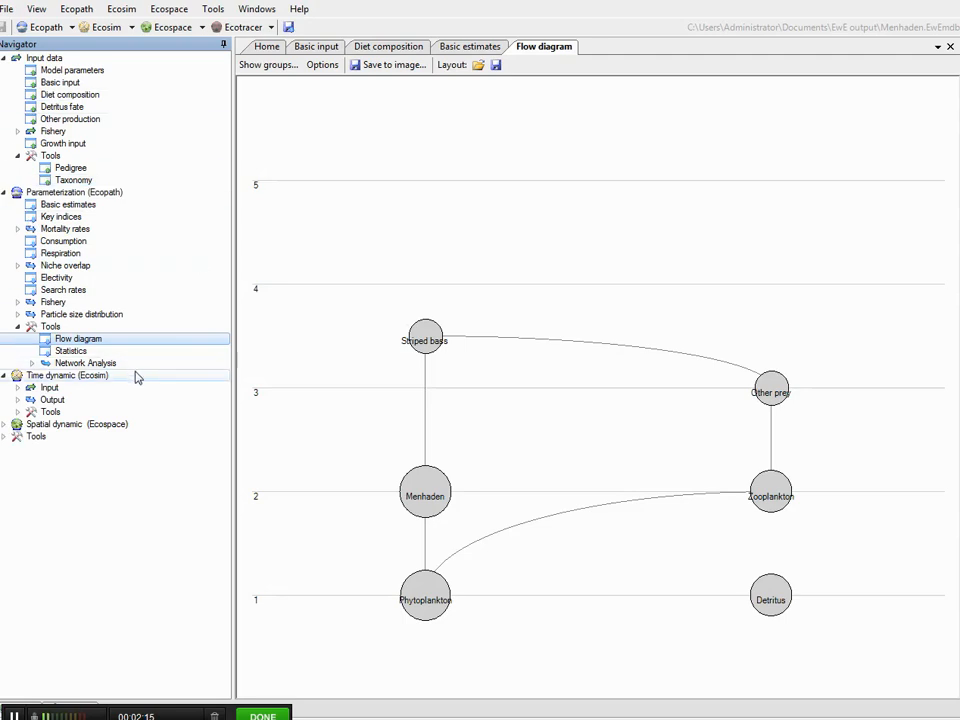
left_click(48, 388)
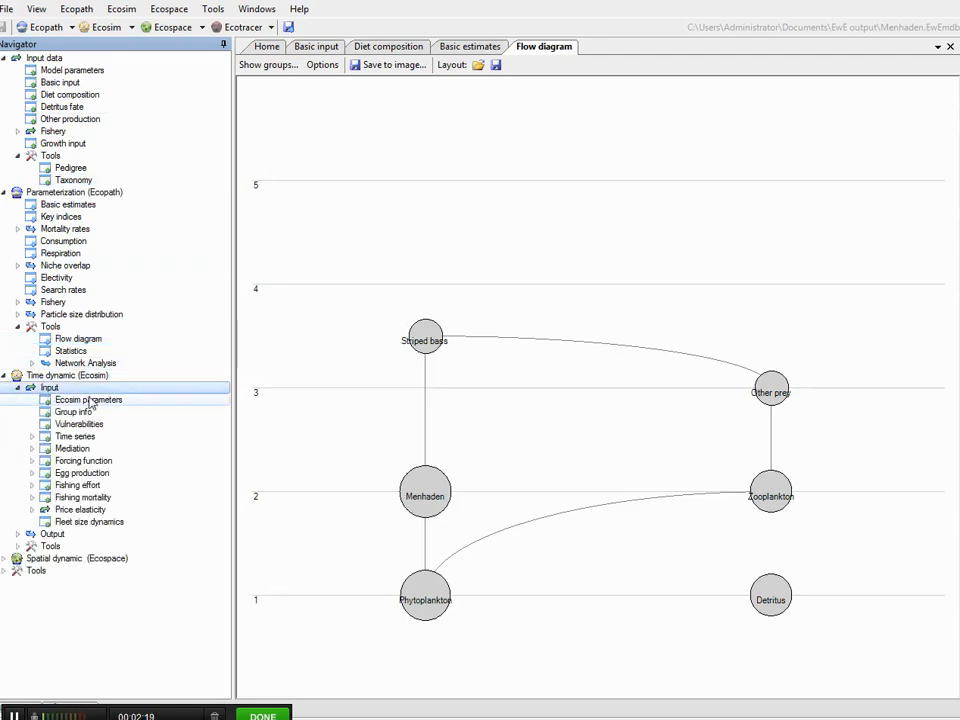
left_click(88, 400)
type("70")
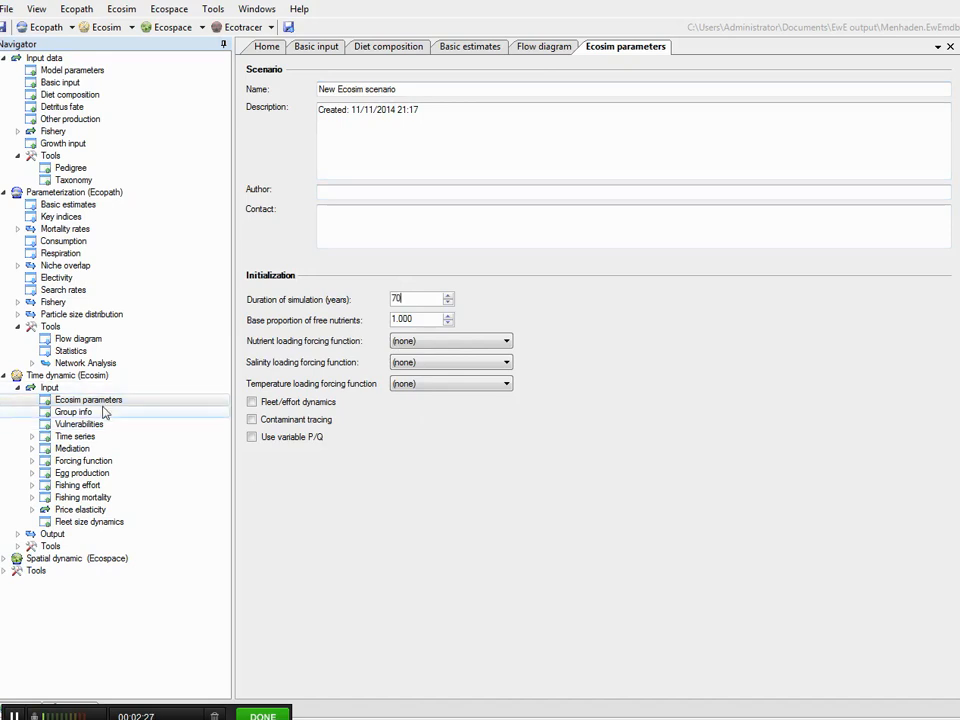
left_click(72, 412)
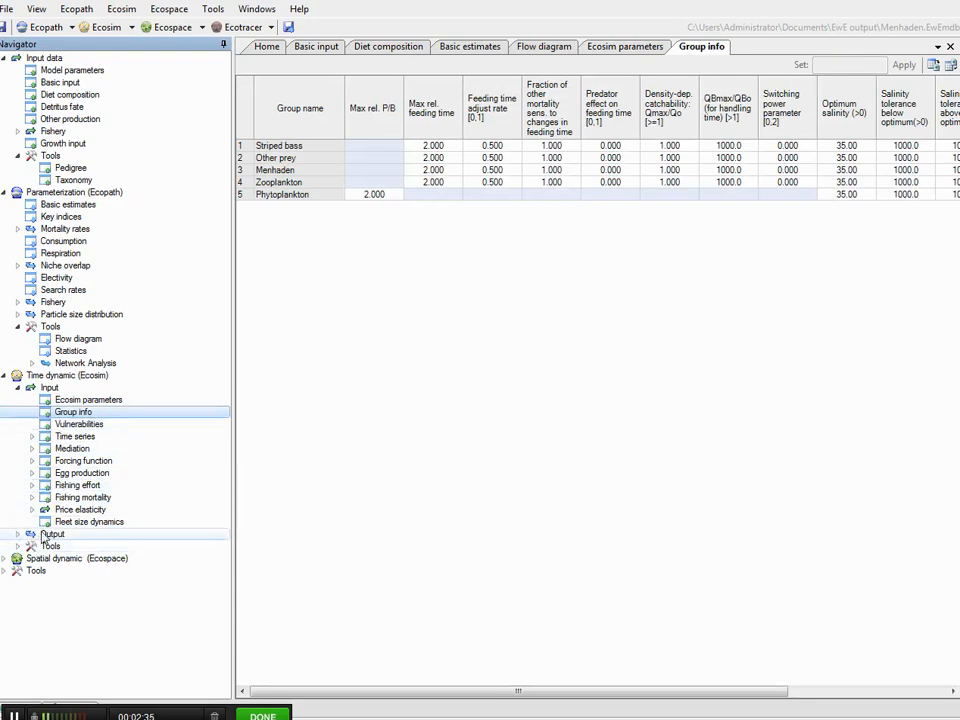
left_click(72, 546)
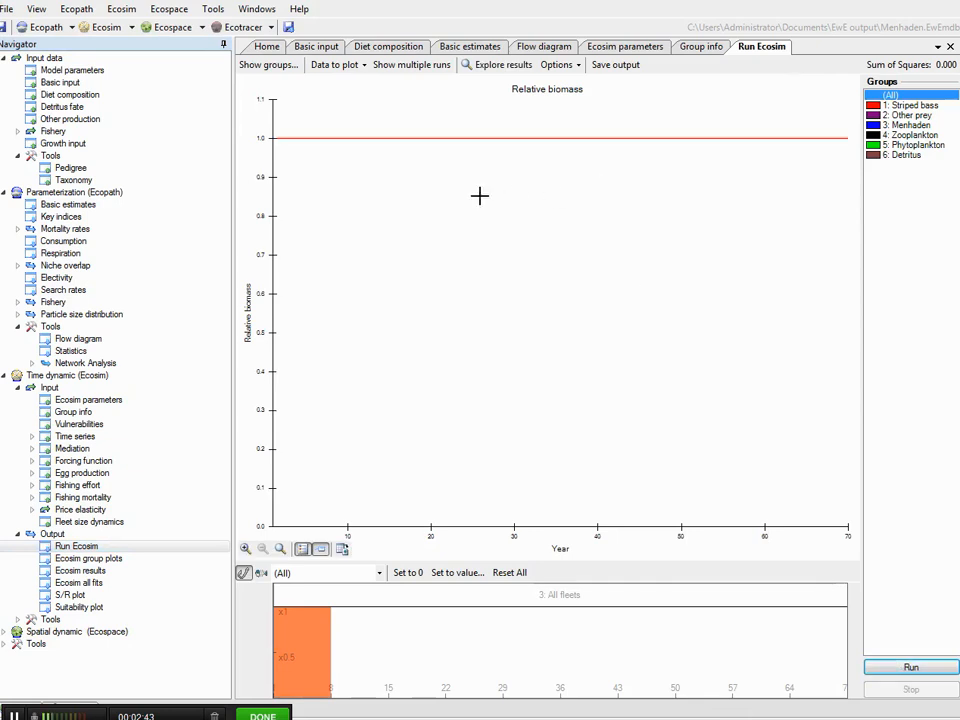
mouse_move(520, 136)
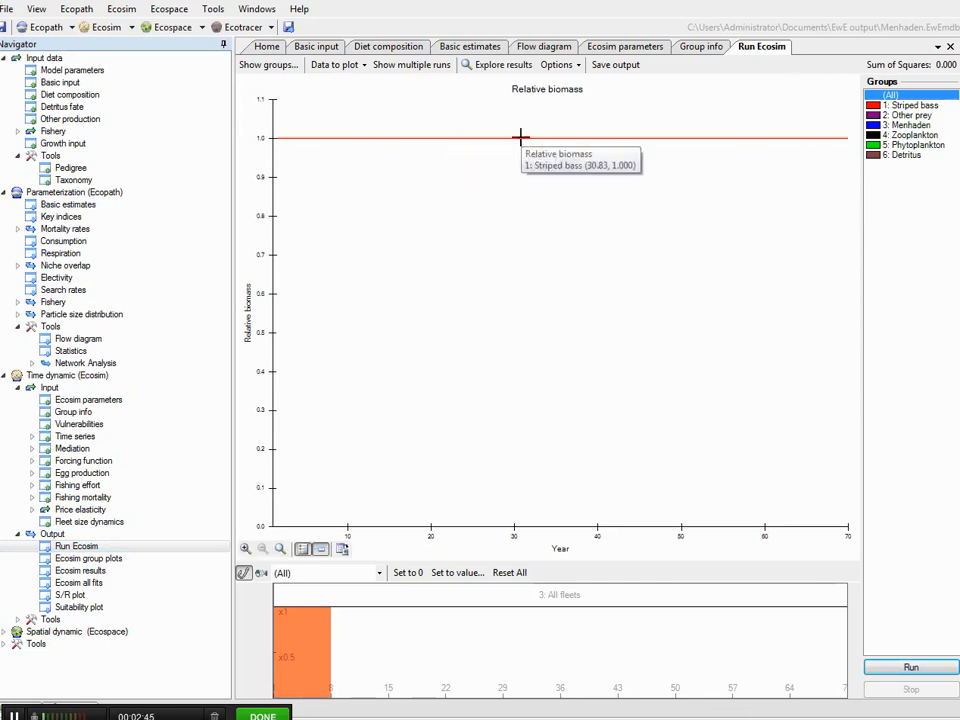
mouse_move(610, 40)
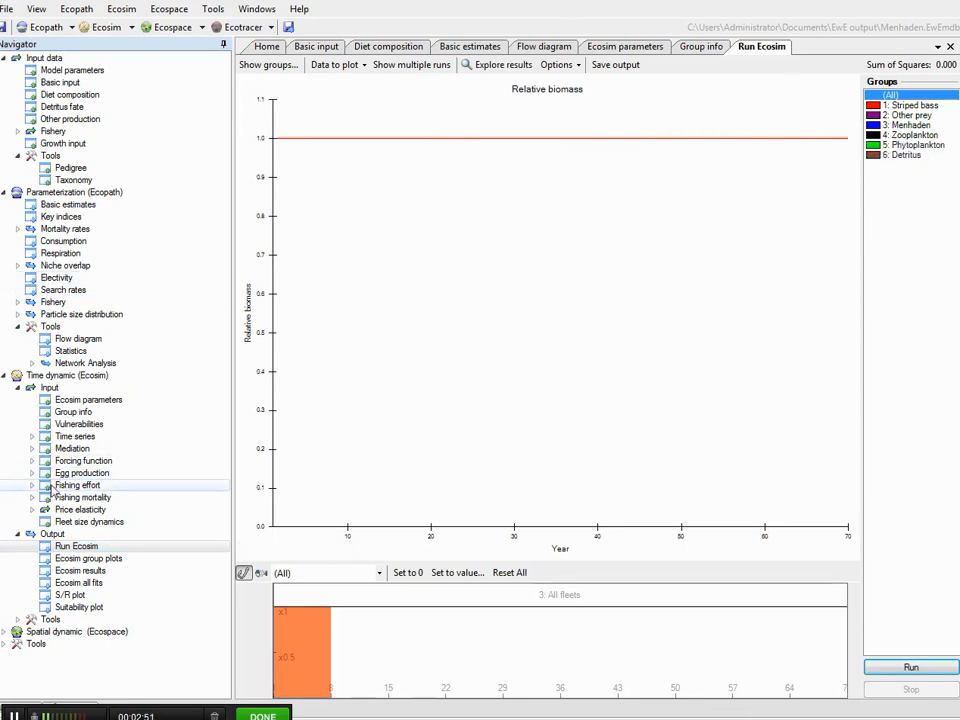
- Show the fishing effort shapes for striped bass fishers, menhaden boats and all fleets
left_click(76, 486)
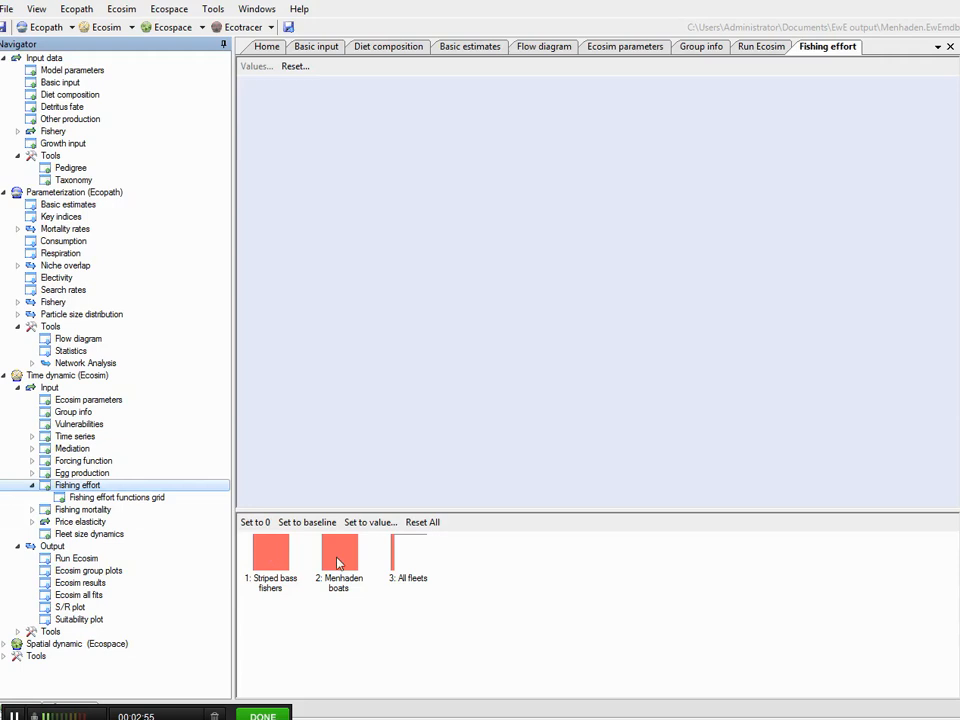
- Set the menhaden boats effort to value 5, then sketch it as a rising ramp over the simulation
left_click(340, 560)
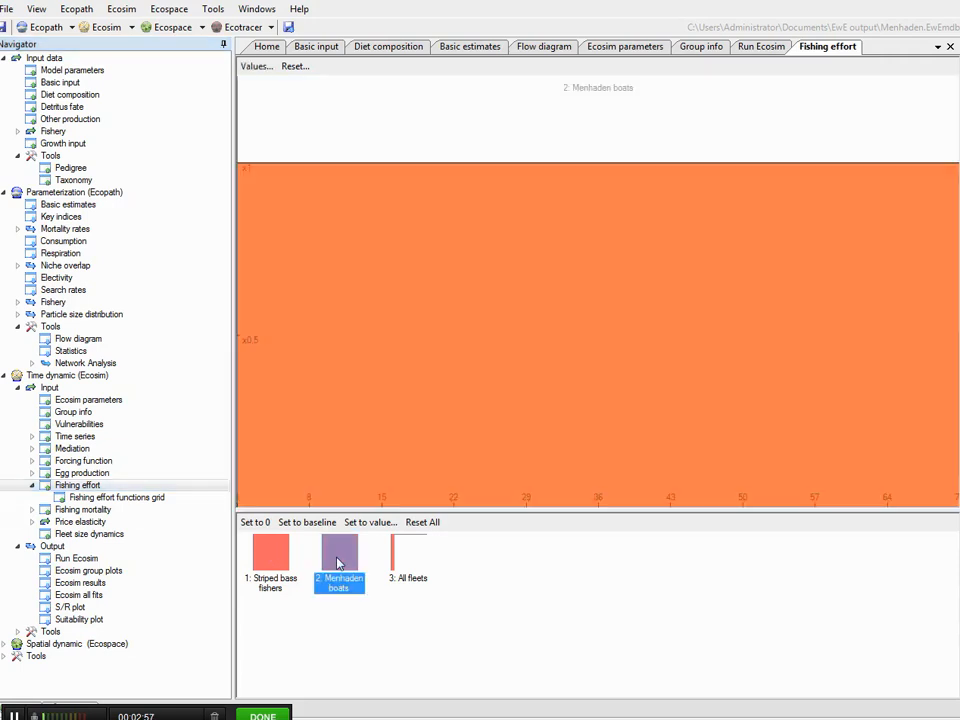
left_click(370, 522)
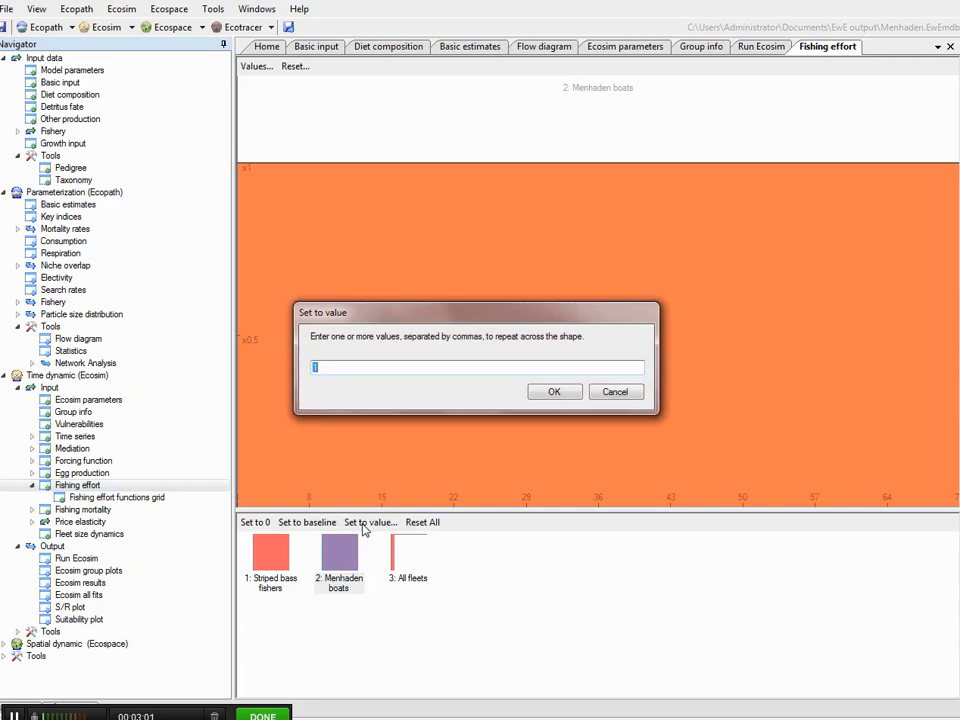
type("5")
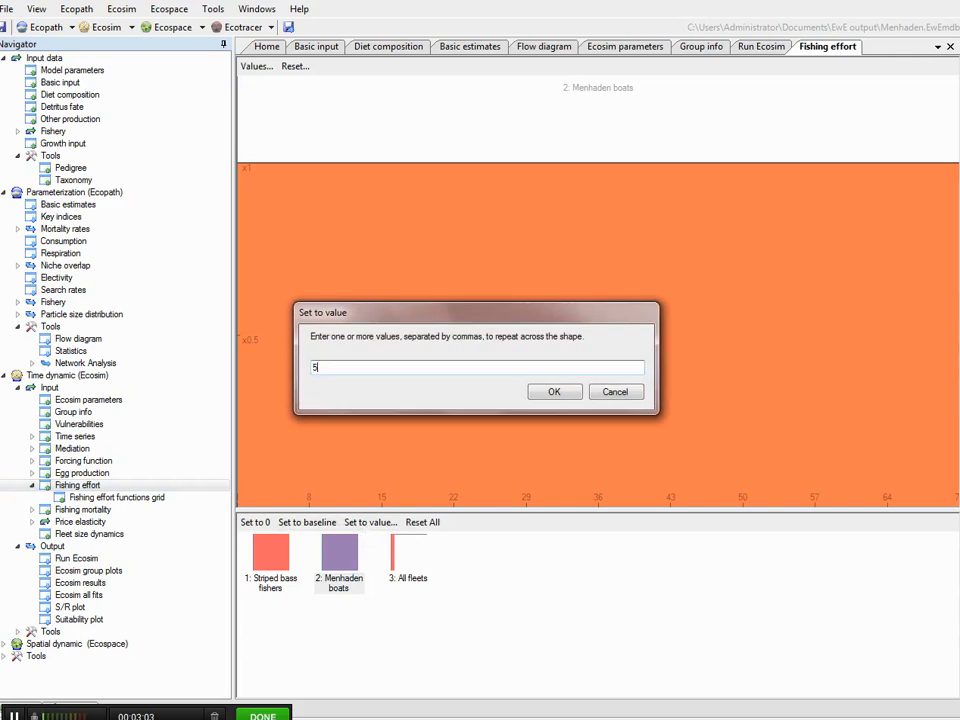
left_click(554, 390)
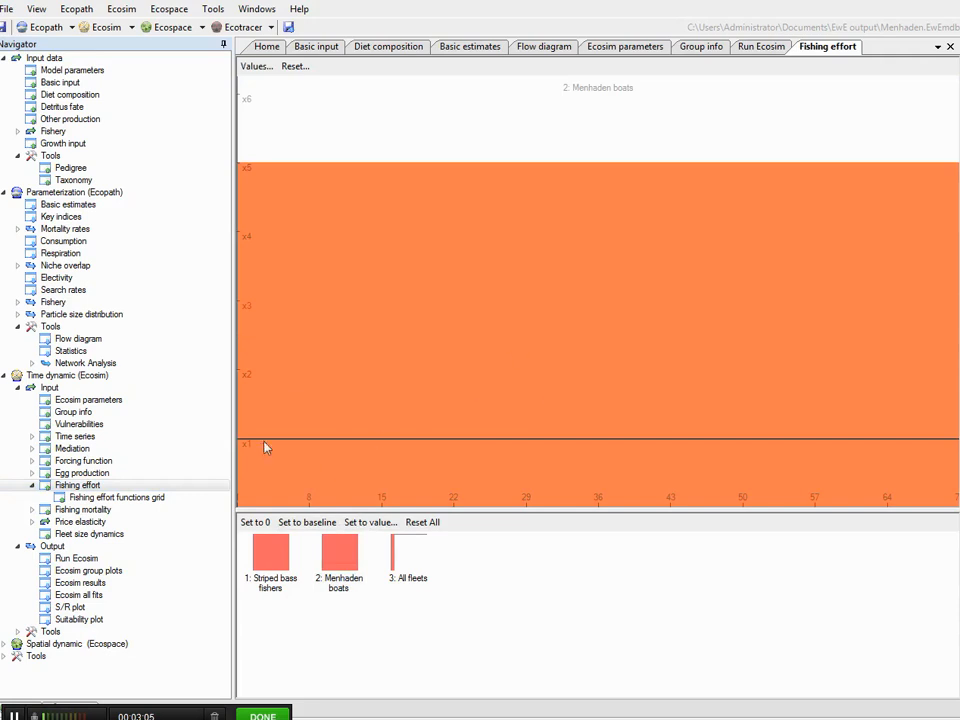
left_click(338, 552)
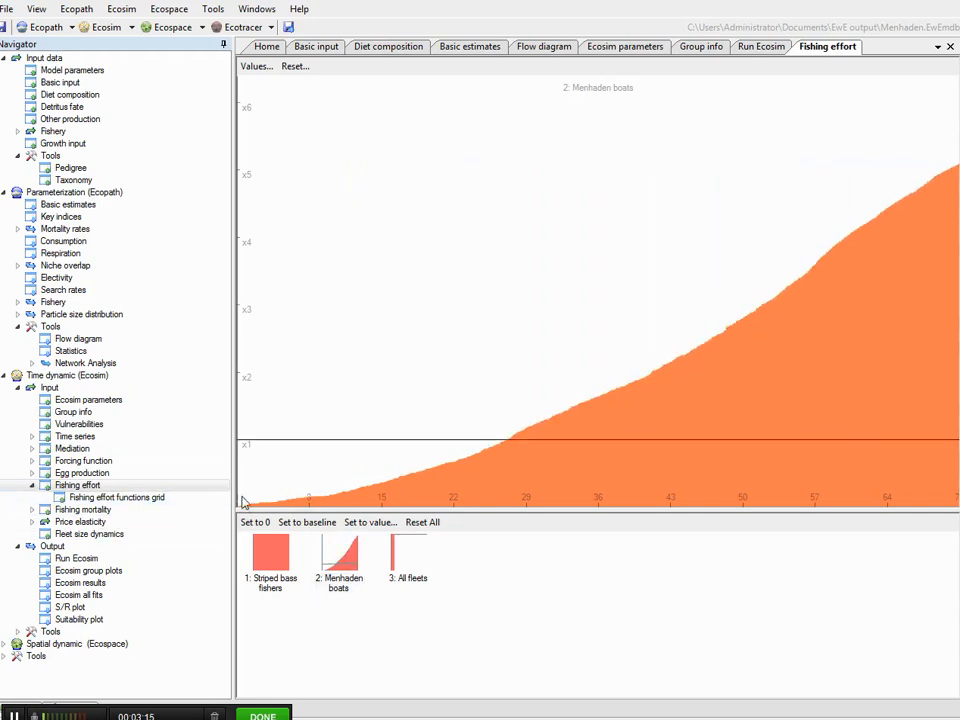
mouse_move(792, 194)
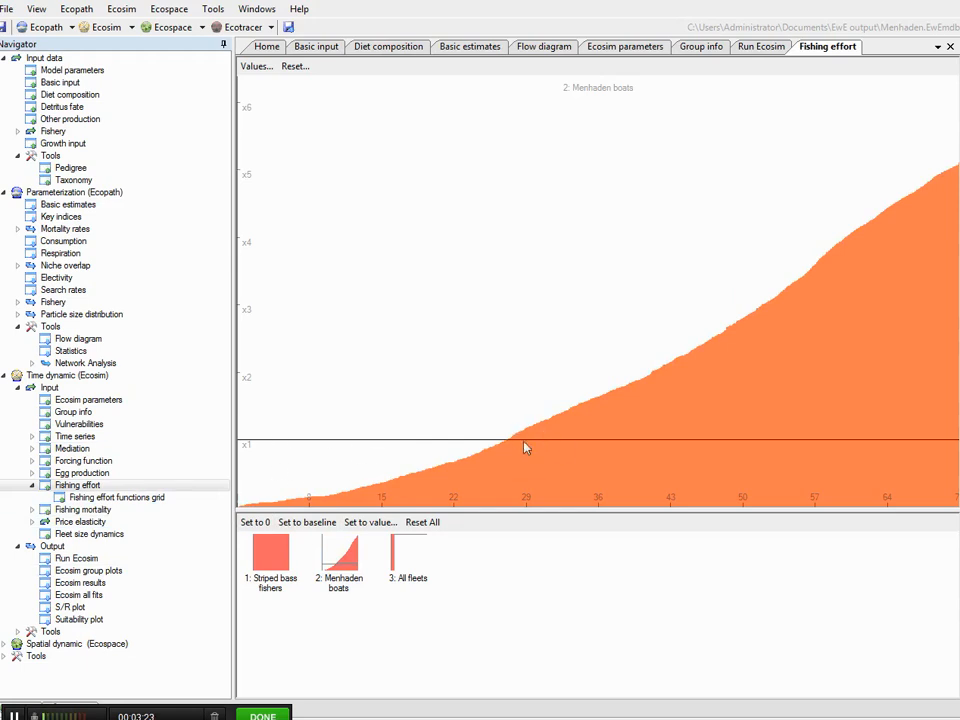
mouse_move(308, 522)
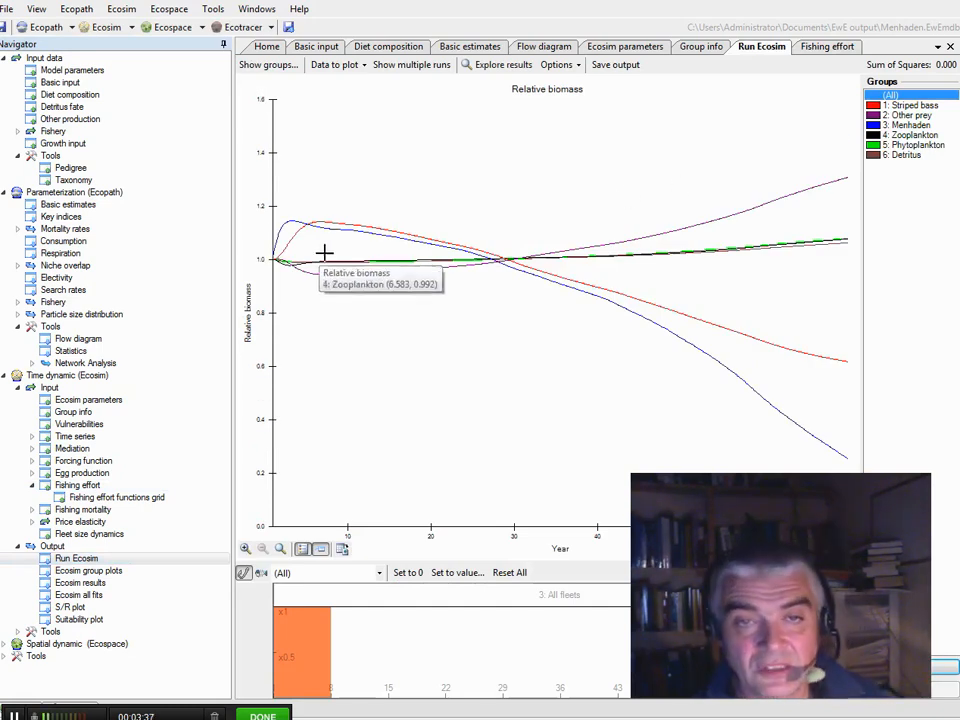
mouse_move(398, 244)
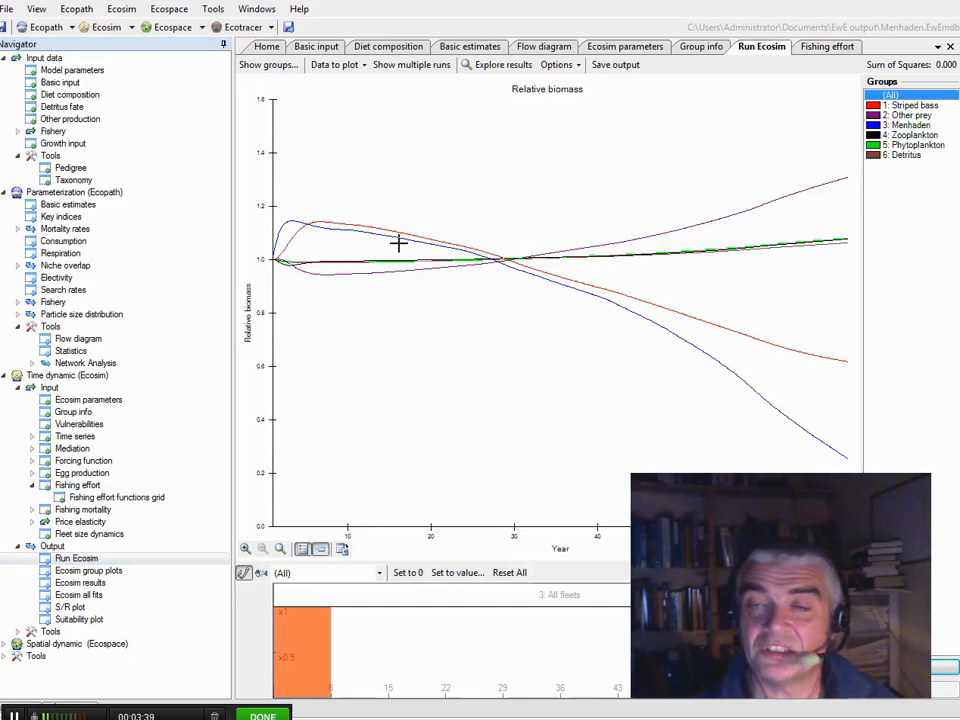
- Highlight the Striped bass, Phytoplankton and Detritus biomass curves, then go to the Ecosim group plots
left_click(912, 104)
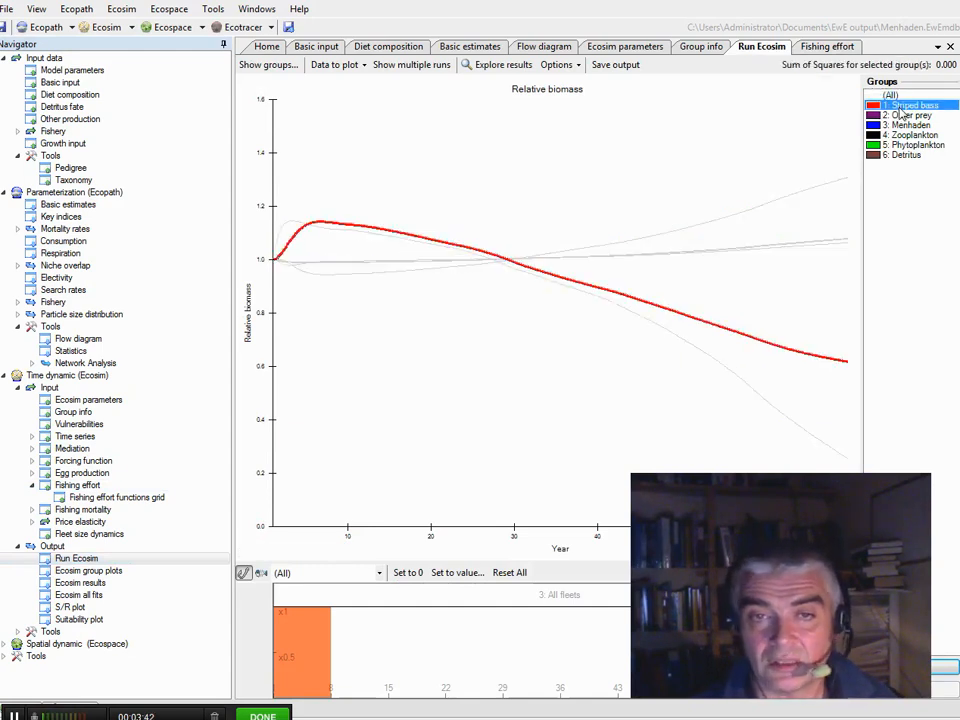
mouse_move(284, 262)
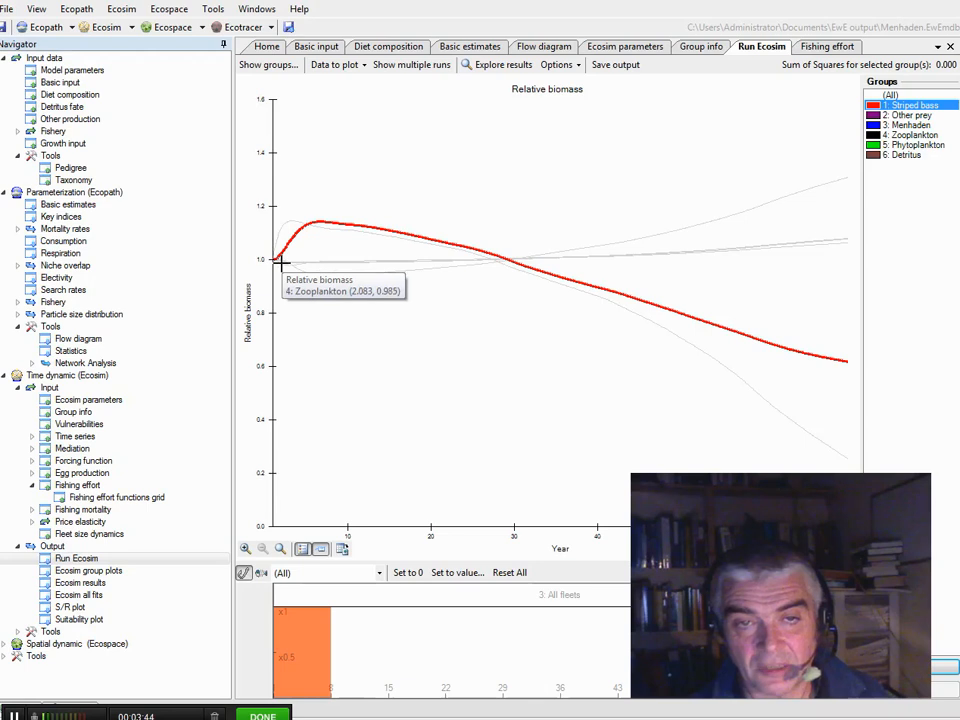
mouse_move(342, 220)
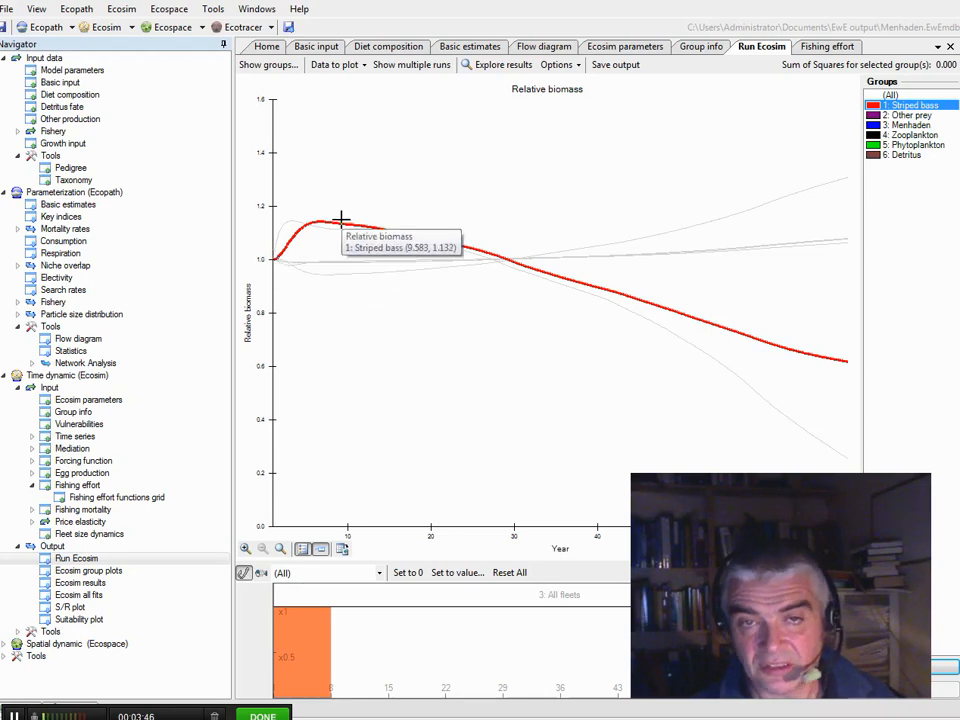
mouse_move(758, 328)
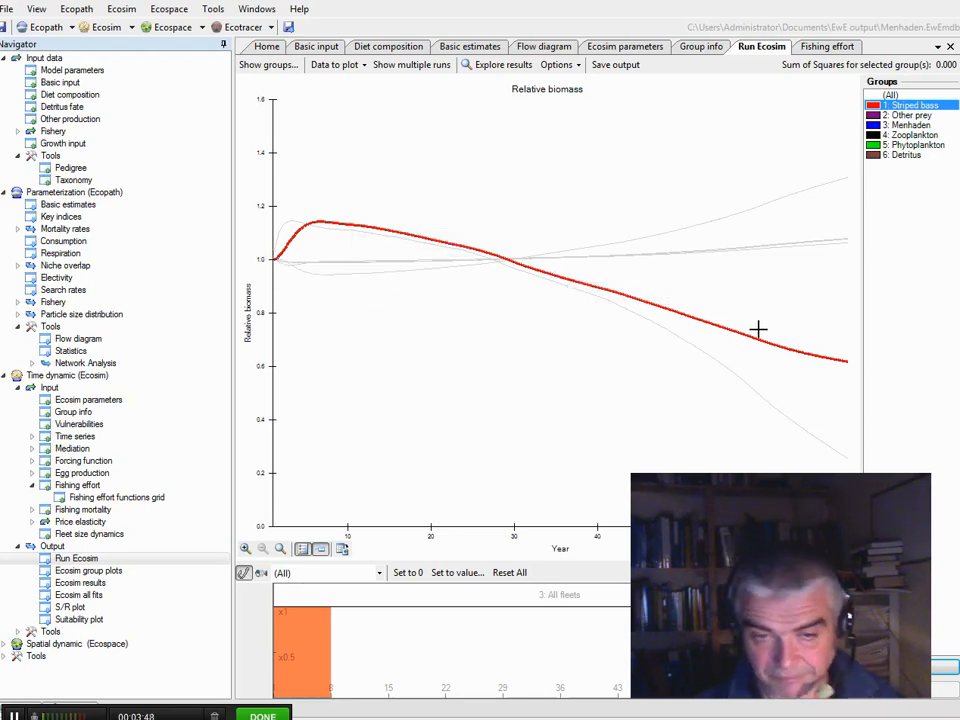
mouse_move(840, 158)
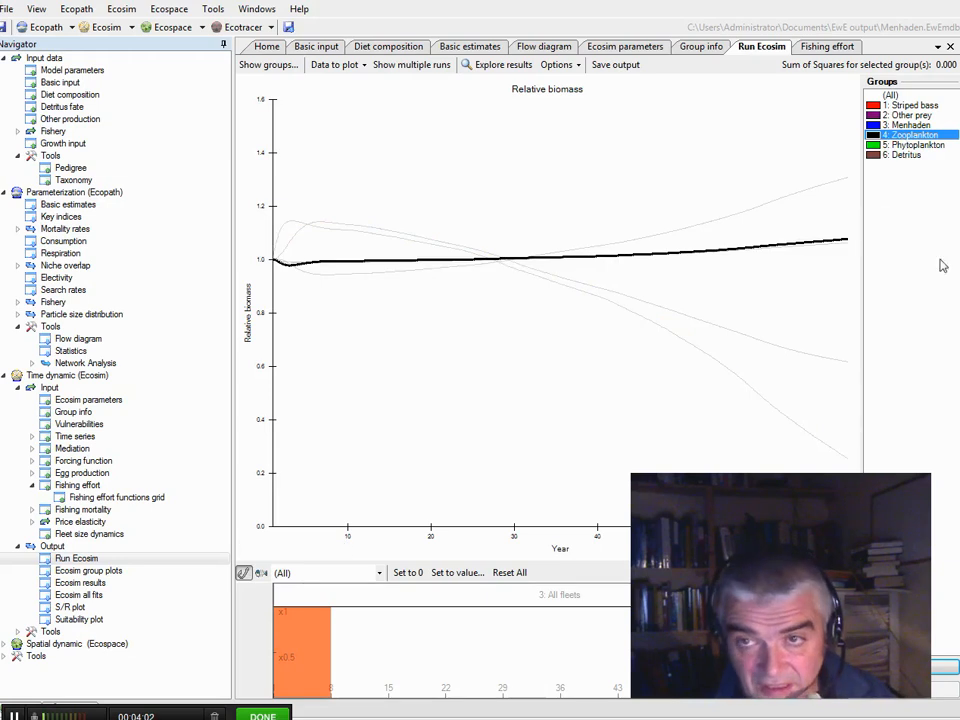
left_click(914, 144)
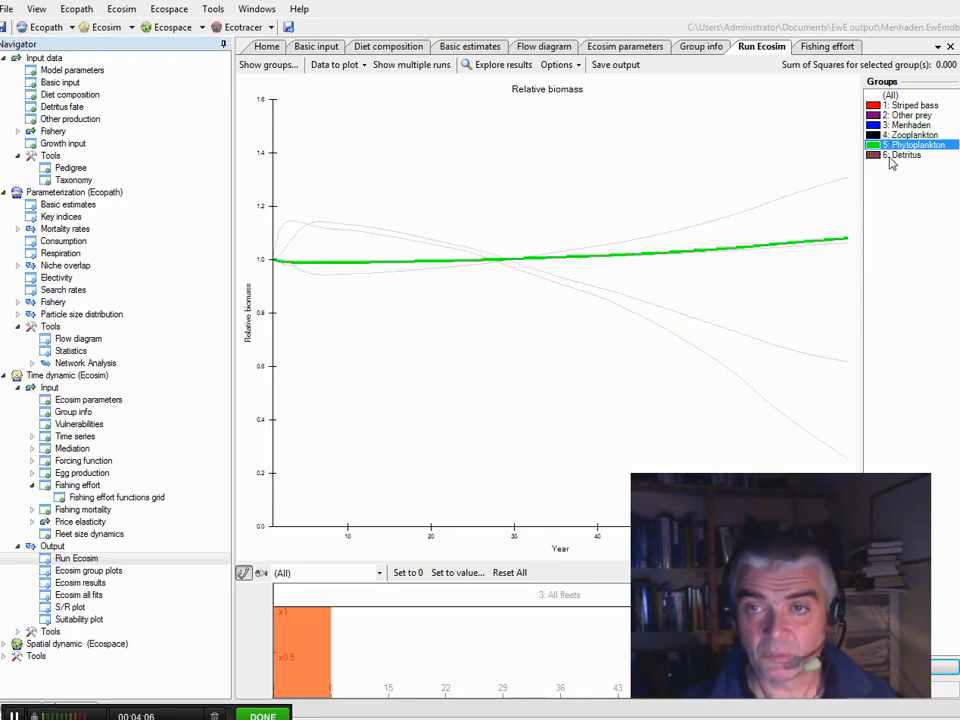
left_click(904, 156)
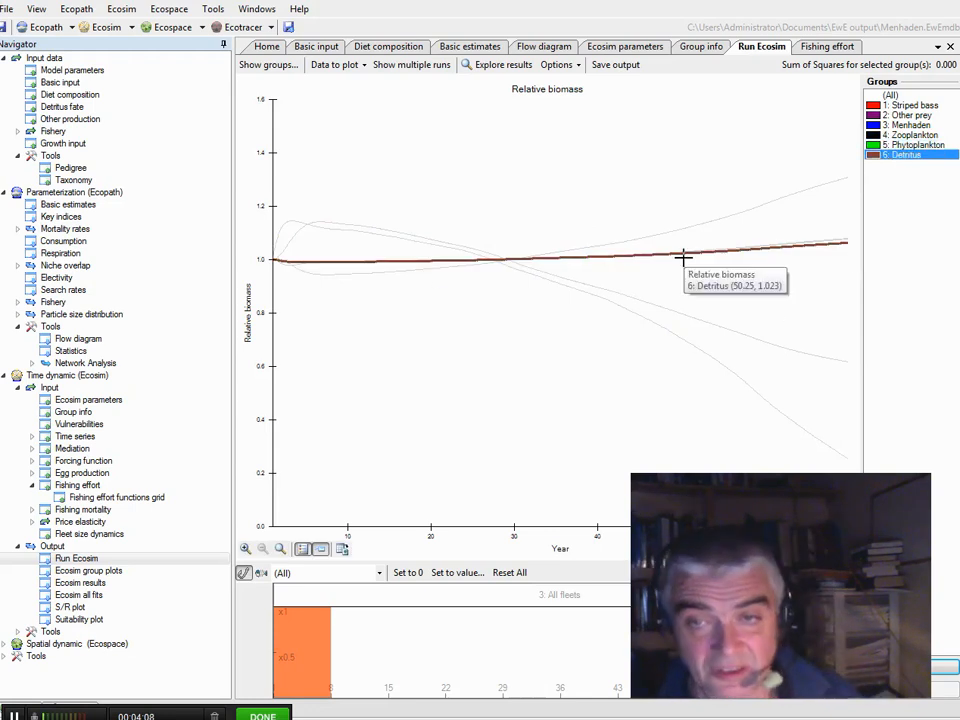
mouse_move(468, 468)
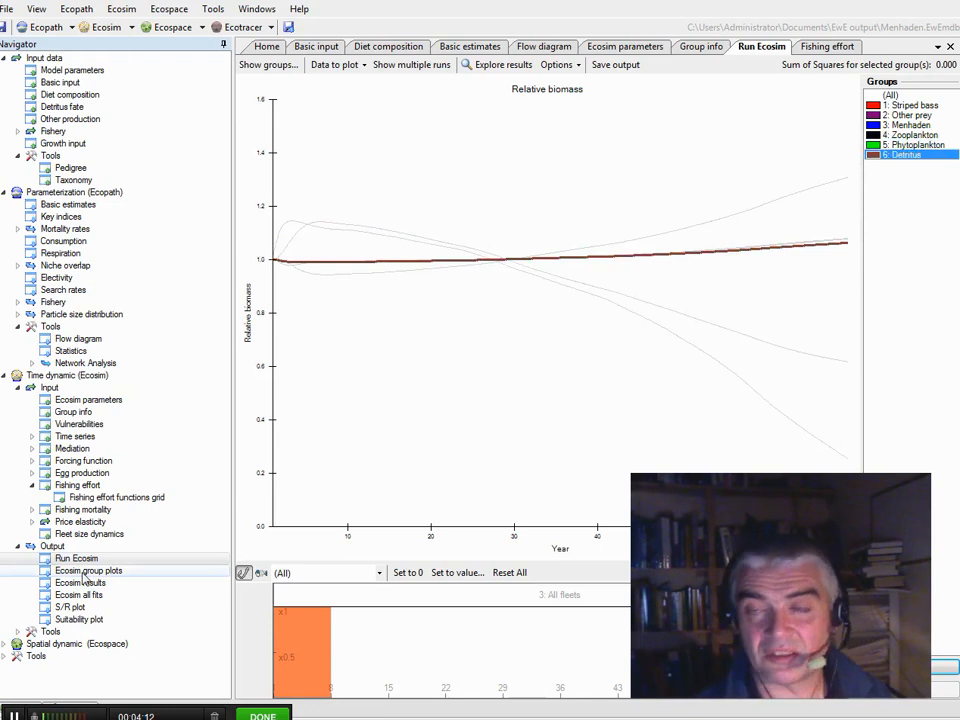
left_click(88, 570)
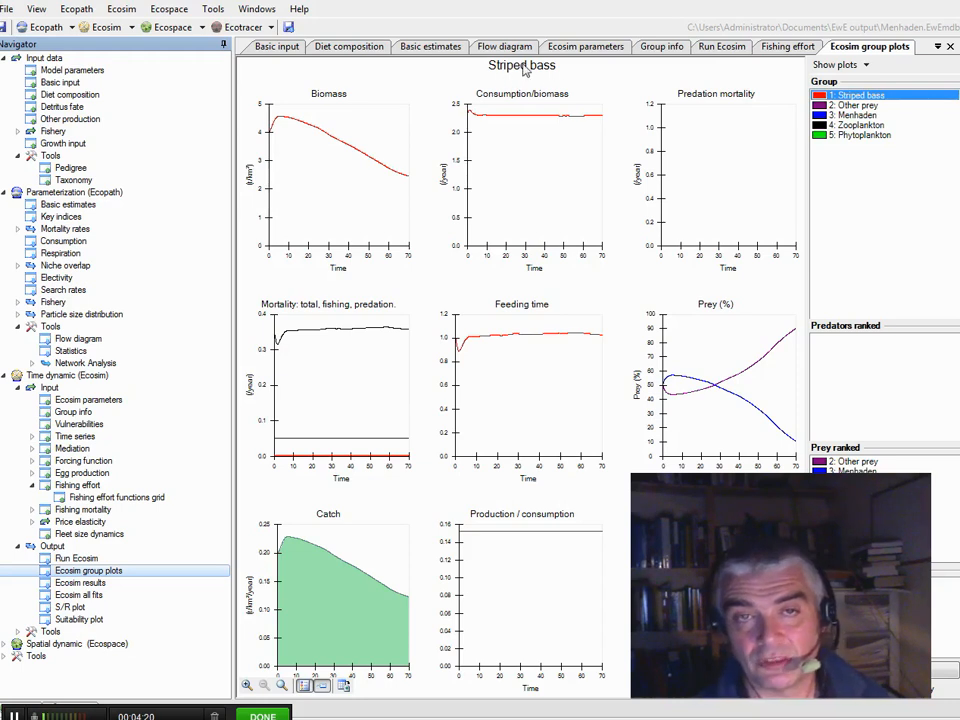
mouse_move(380, 172)
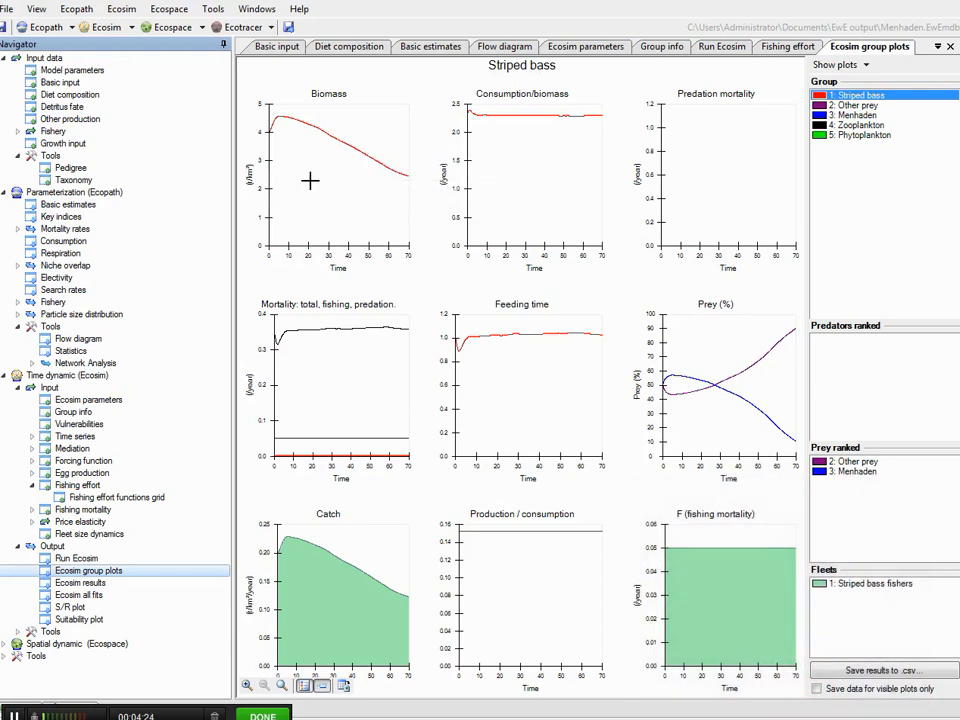
mouse_move(496, 140)
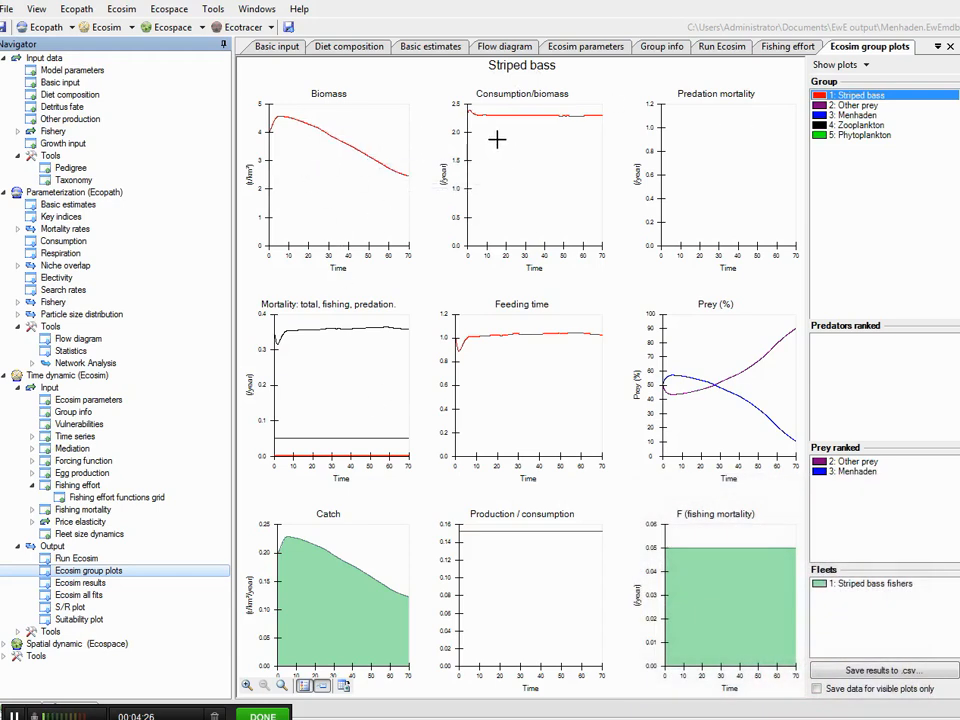
mouse_move(564, 280)
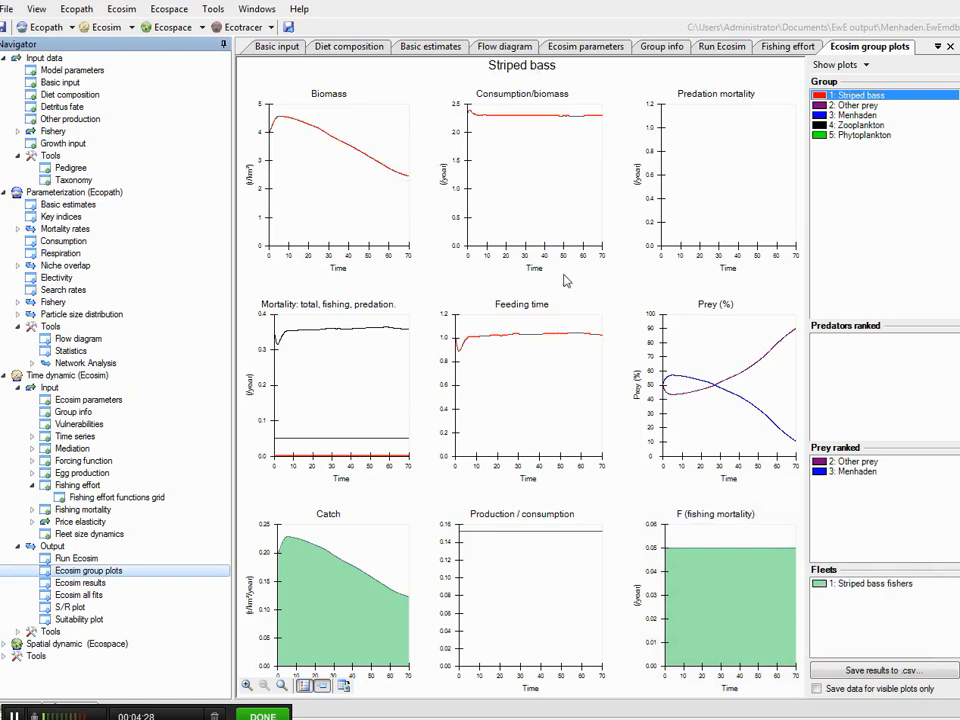
mouse_move(668, 376)
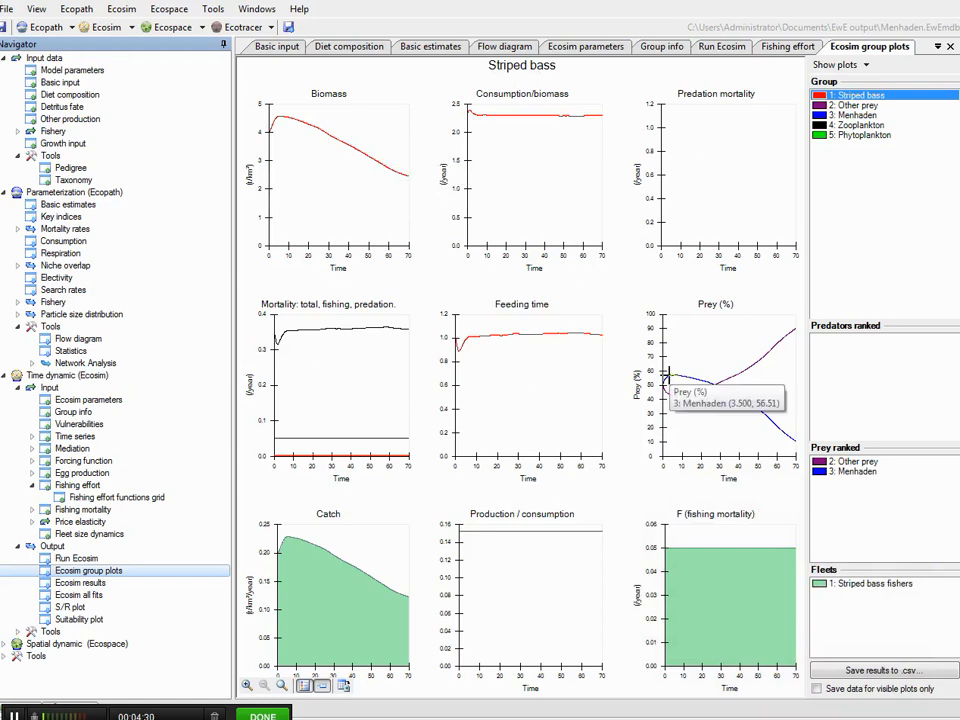
mouse_move(776, 332)
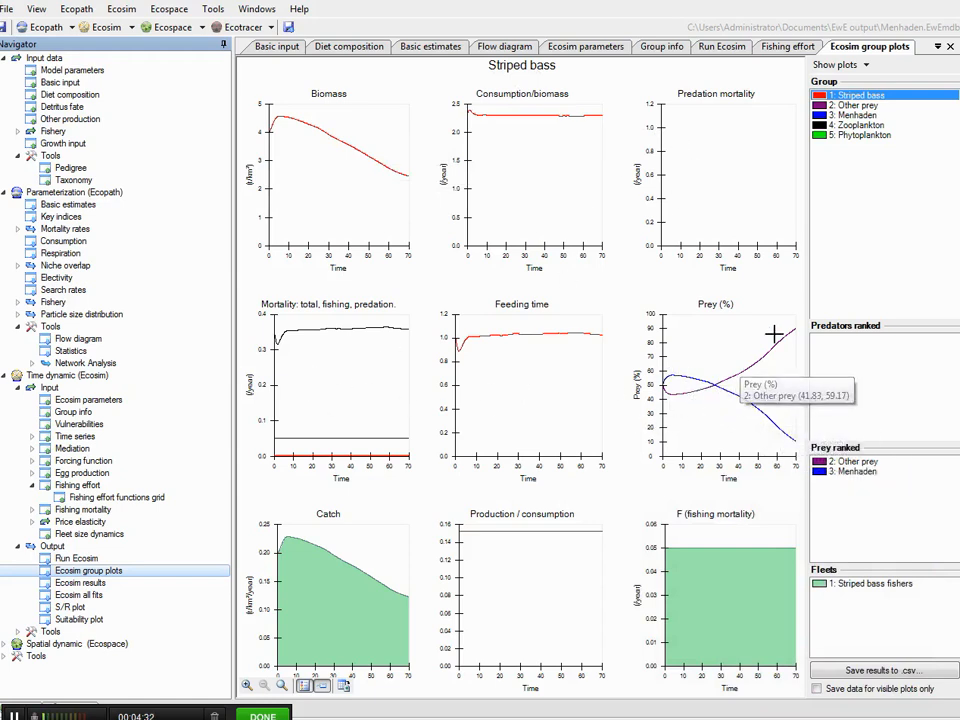
mouse_move(860, 104)
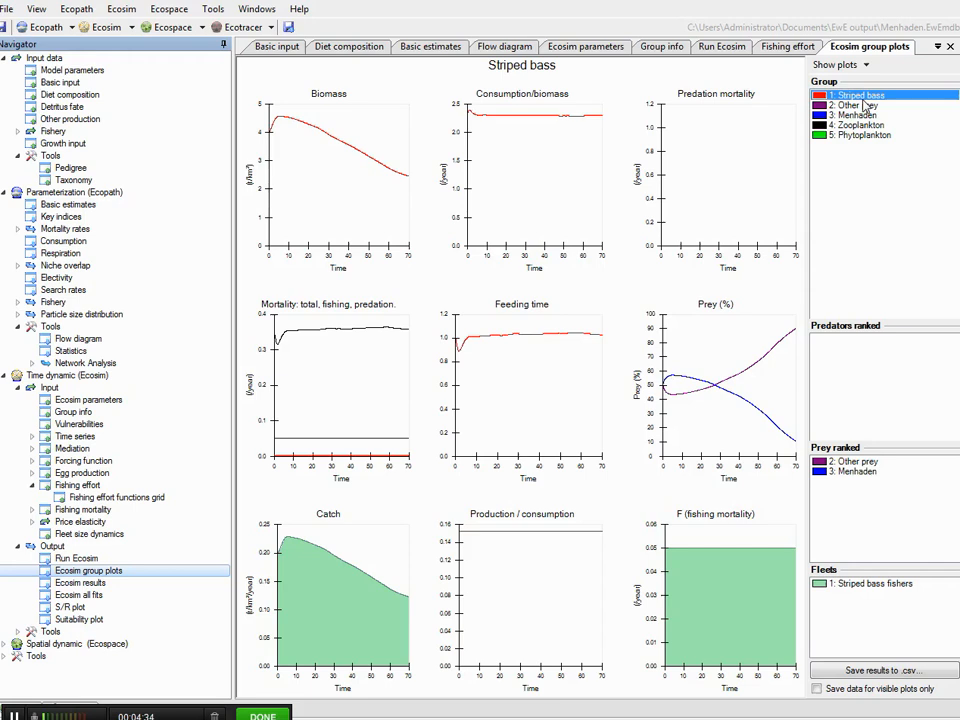
mouse_move(896, 122)
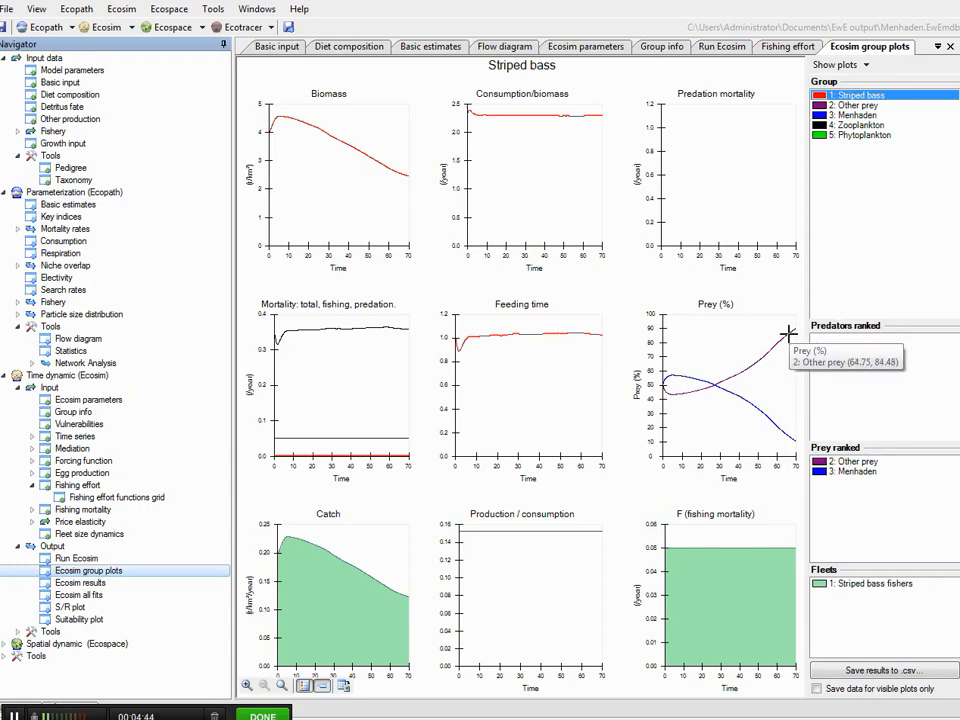
mouse_move(736, 400)
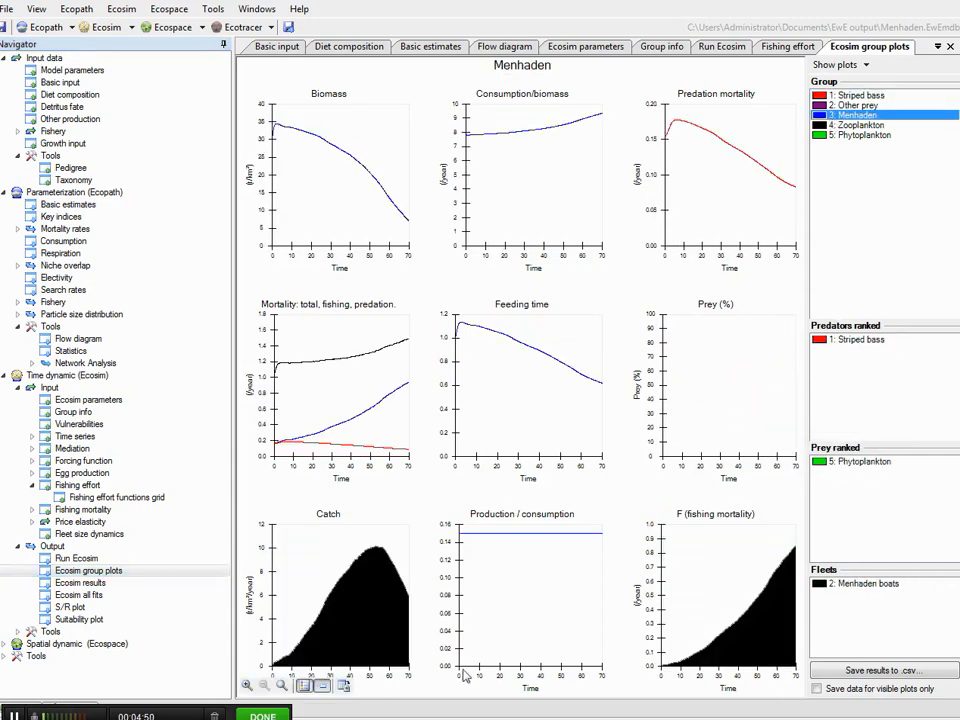
mouse_move(700, 656)
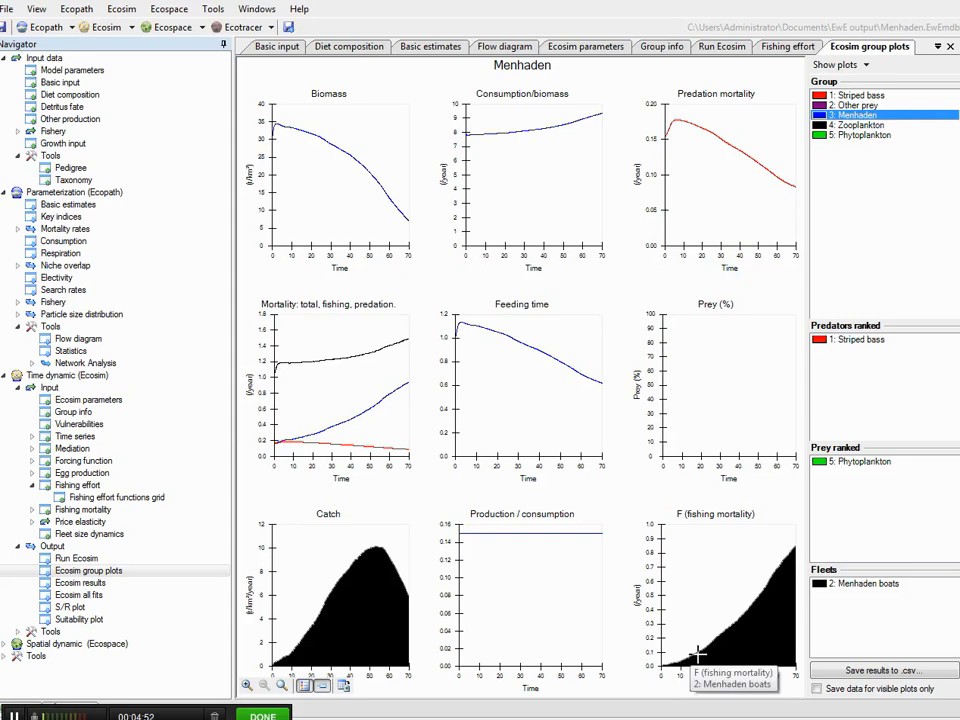
mouse_move(438, 356)
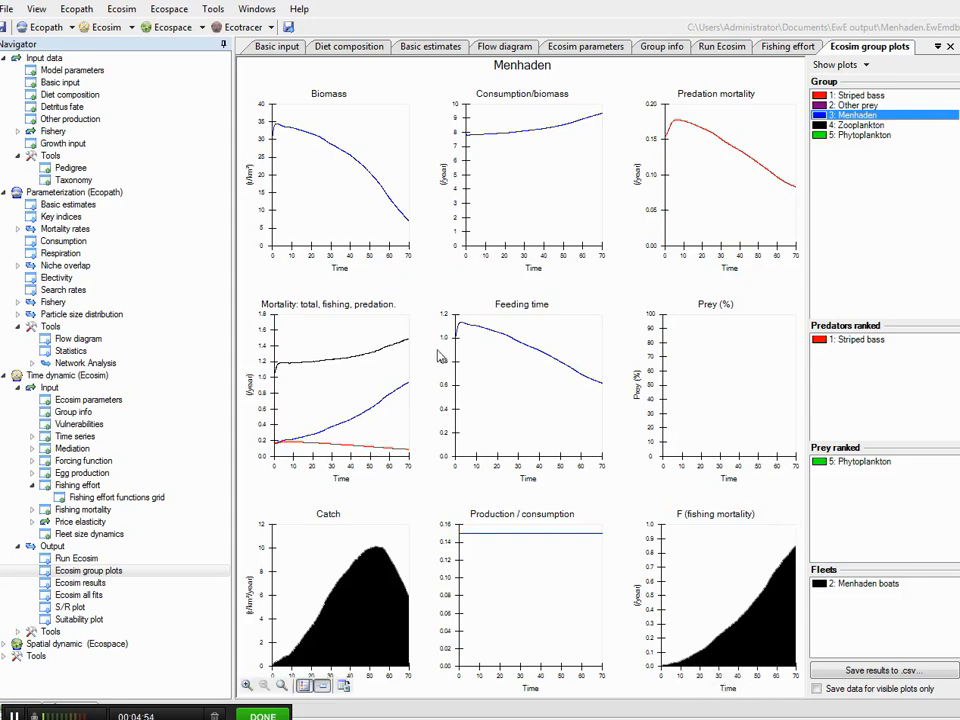
mouse_move(388, 196)
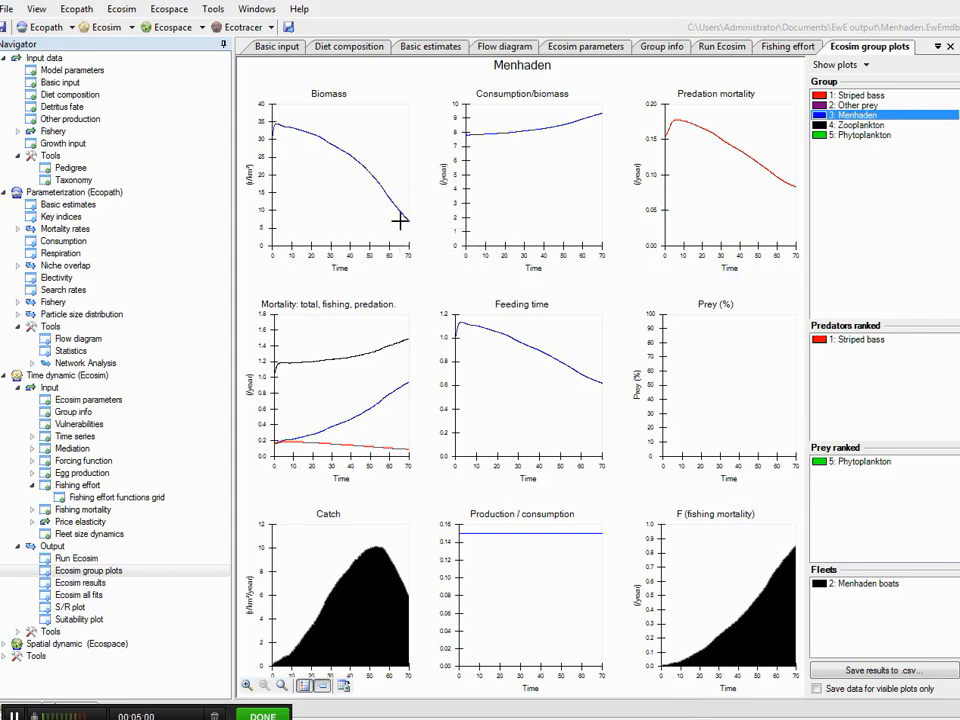
mouse_move(340, 242)
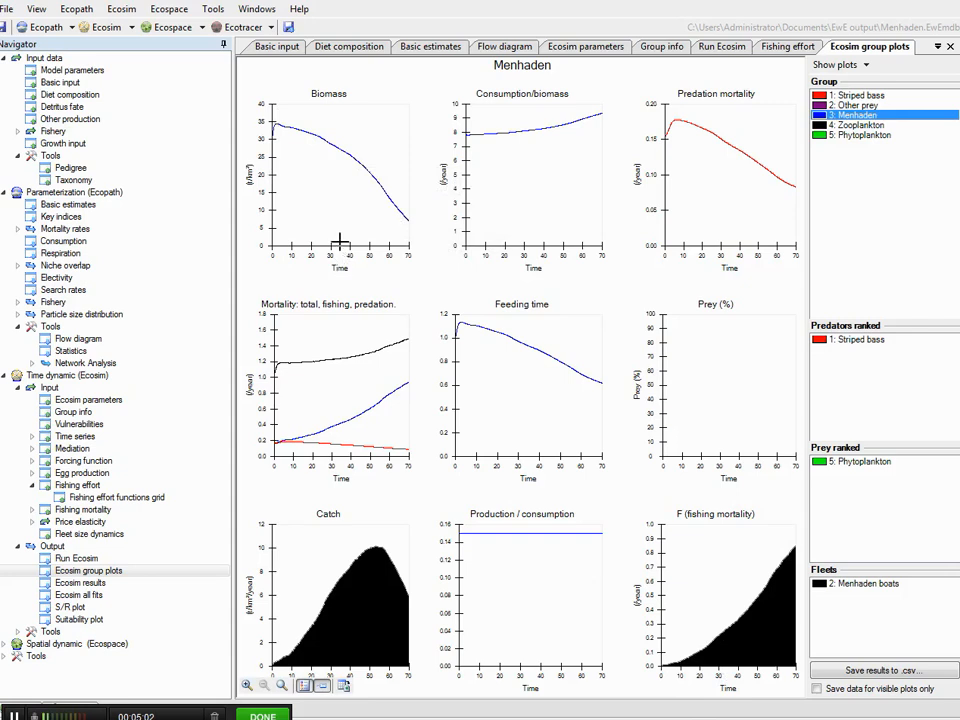
mouse_move(404, 174)
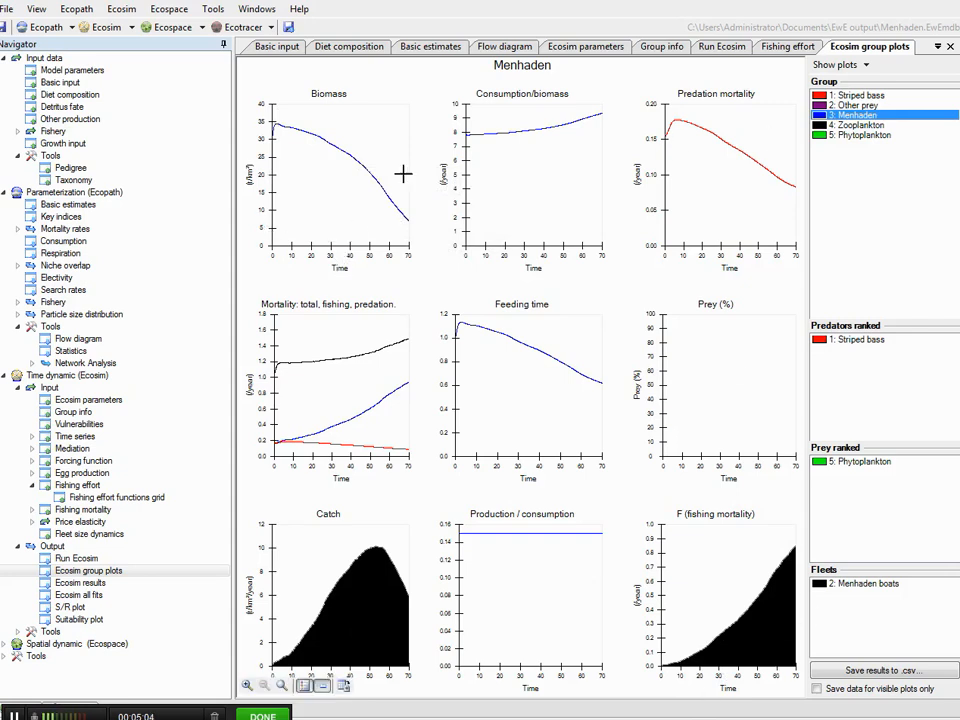
mouse_move(496, 338)
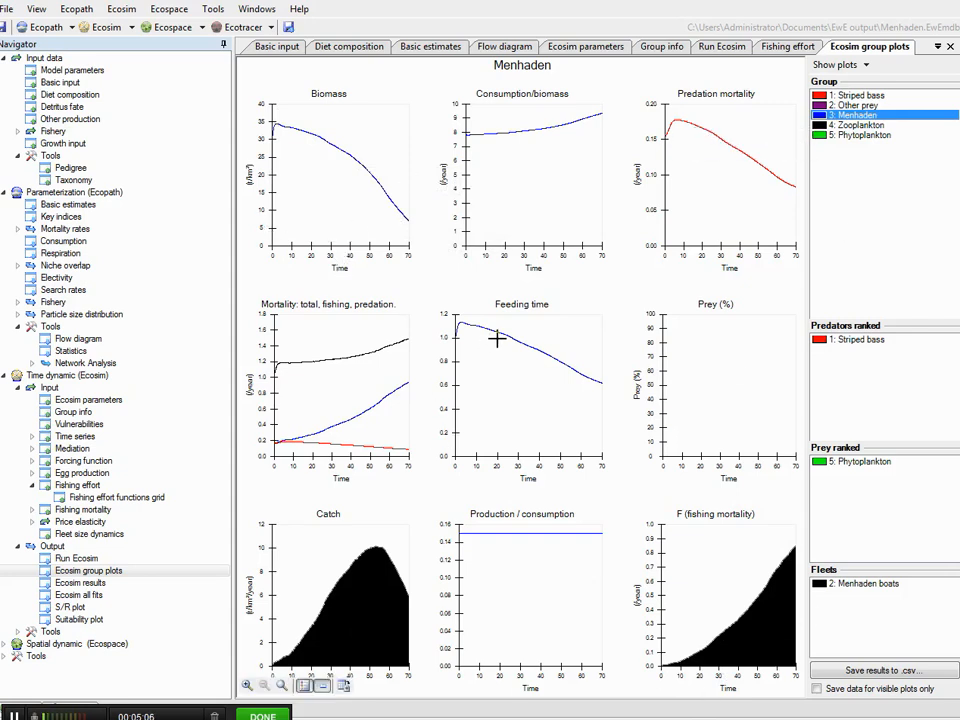
mouse_move(276, 360)
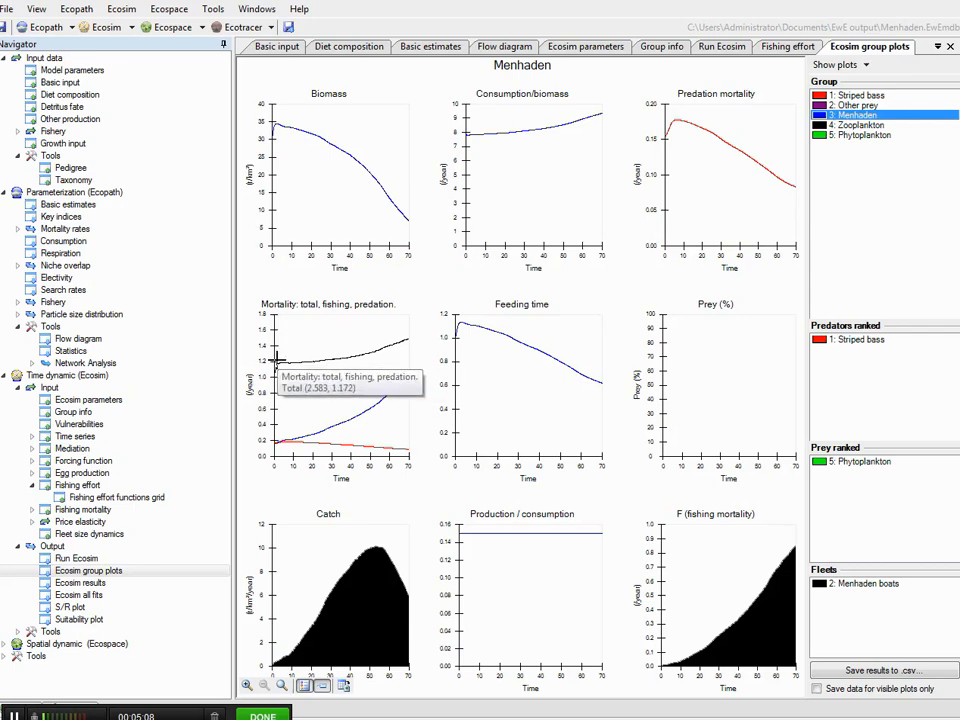
mouse_move(400, 350)
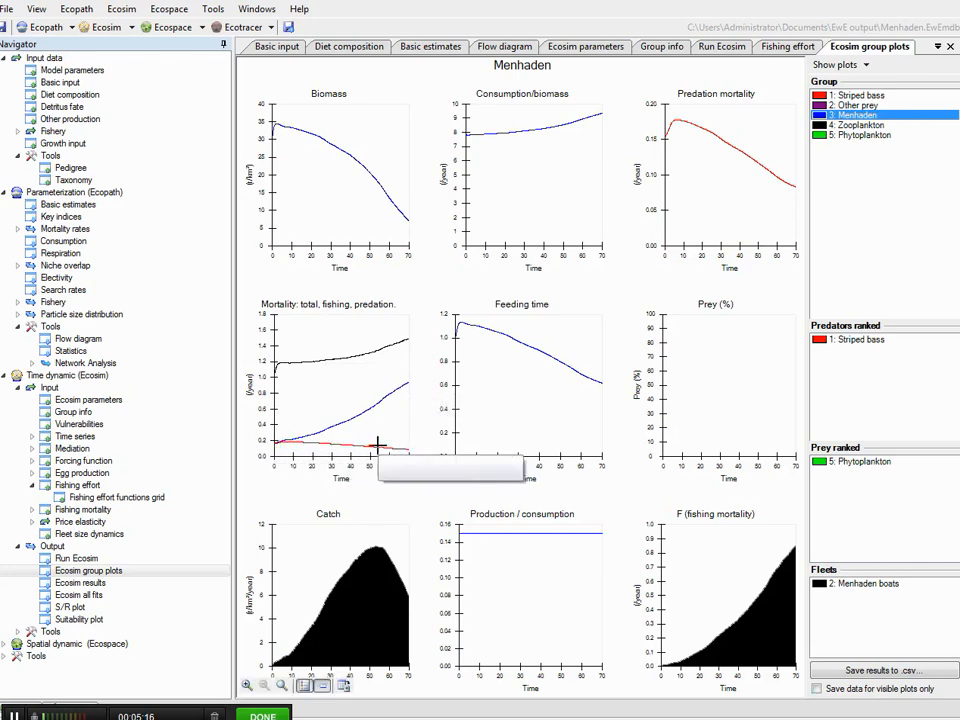
mouse_move(384, 444)
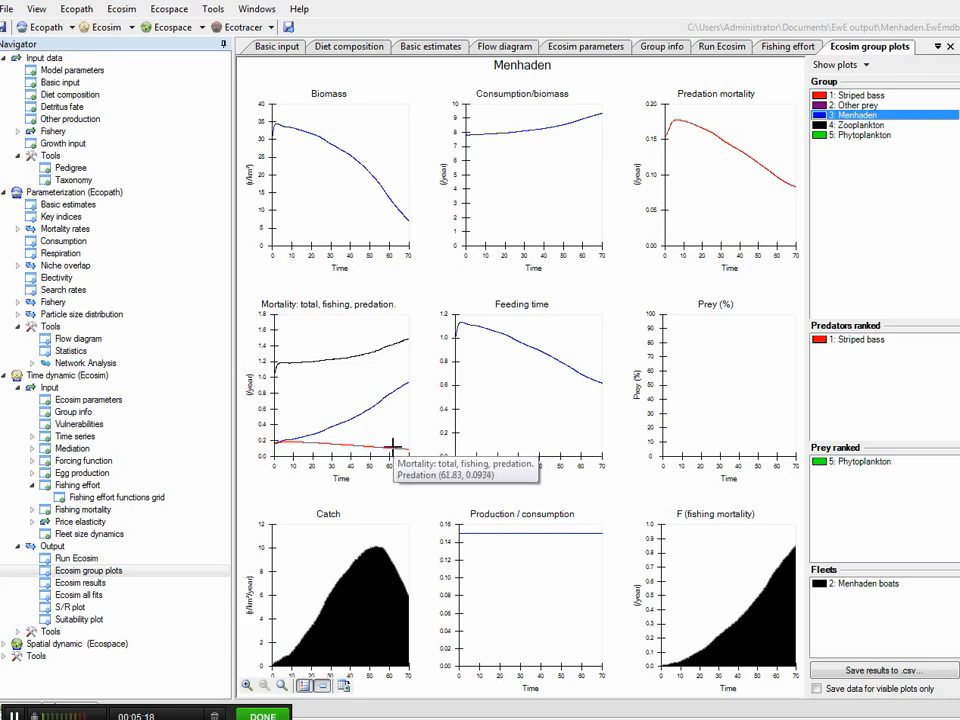
mouse_move(364, 464)
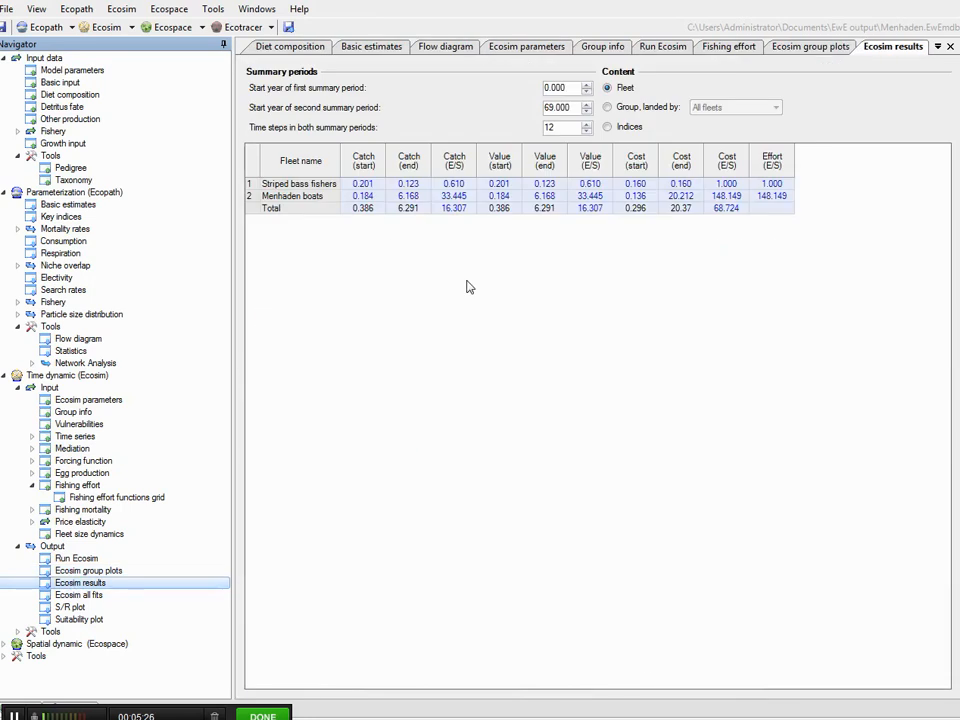
mouse_move(420, 240)
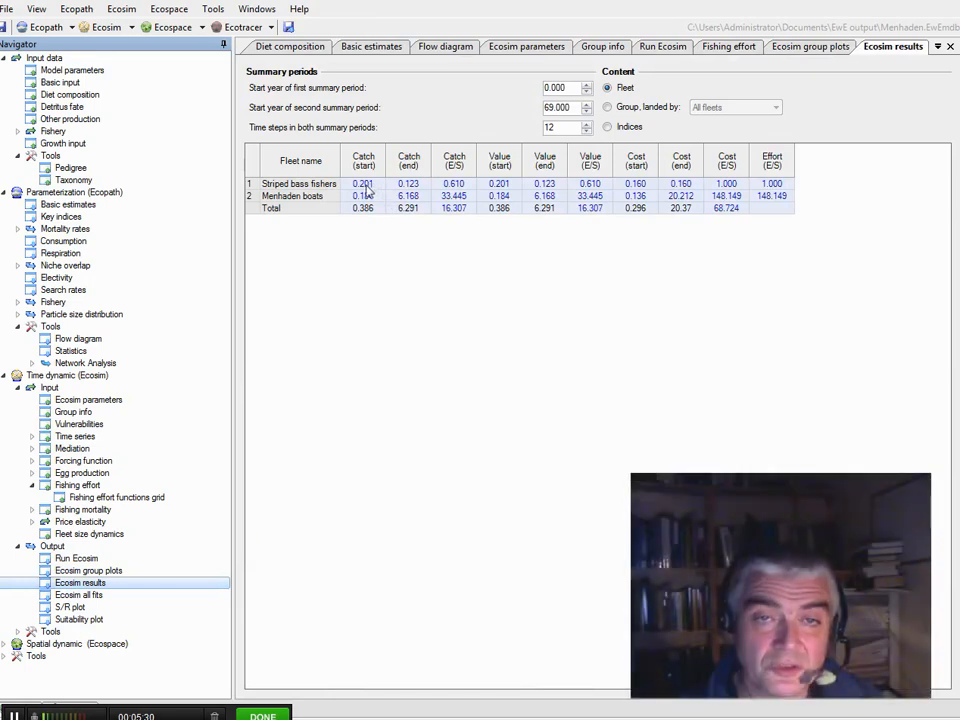
mouse_move(432, 182)
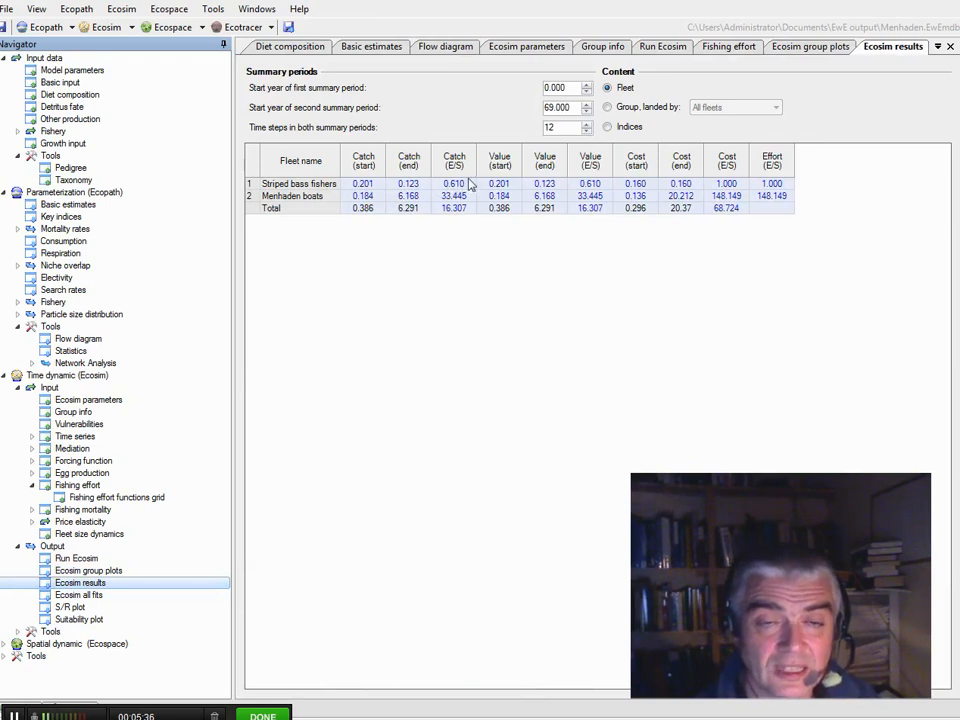
mouse_move(386, 184)
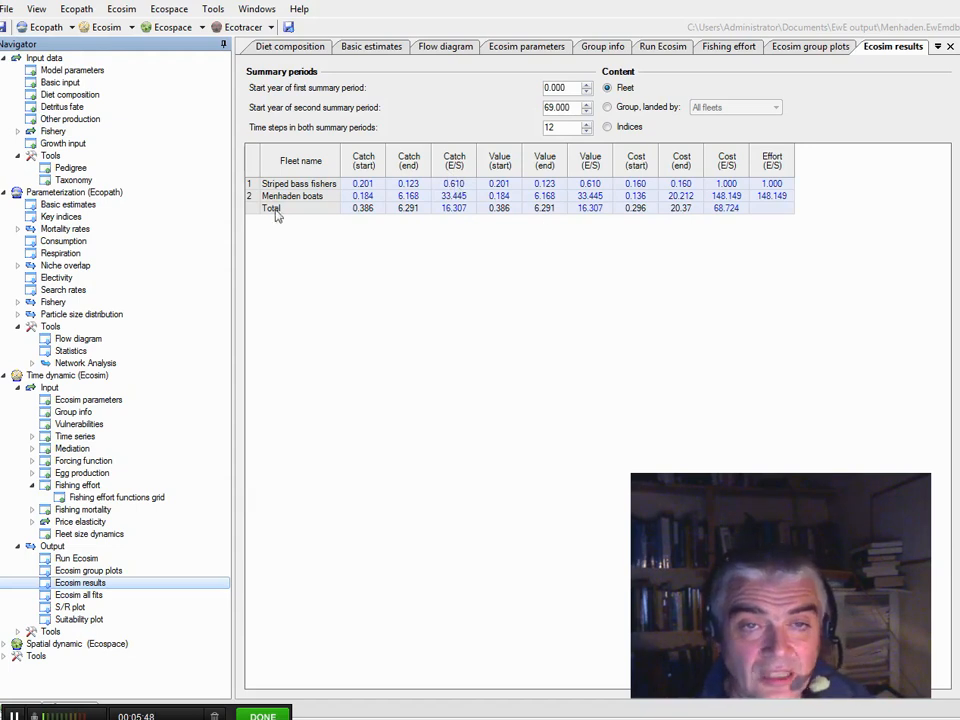
mouse_move(448, 200)
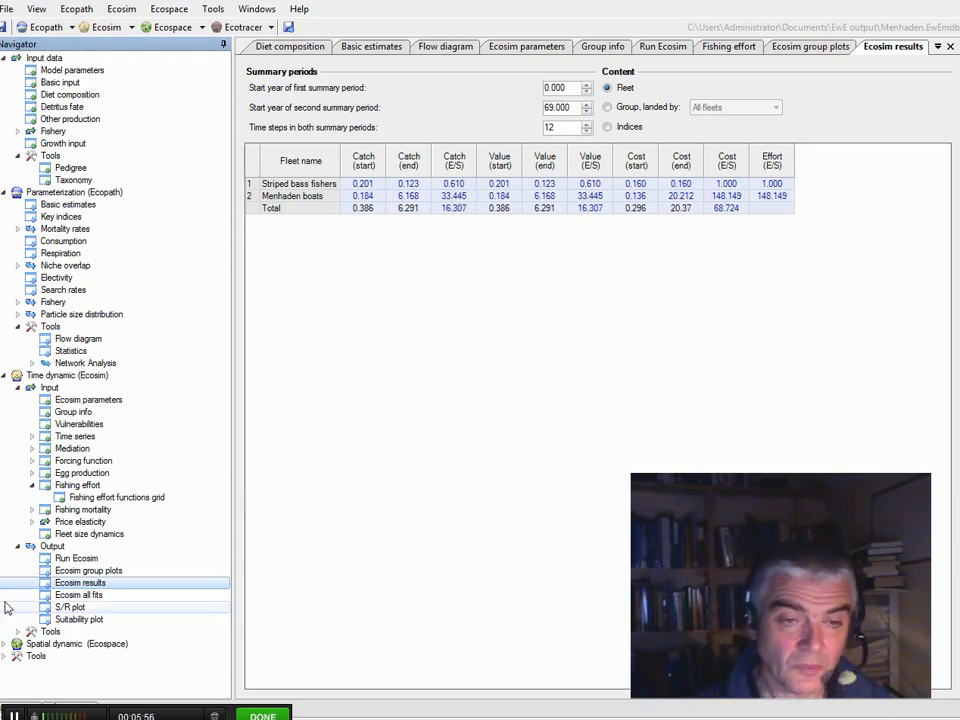
- Scroll the navigator to the Ecosim tools: Multi-sim, Monte Carlo simulation and fishing policy search
scroll("down", 3)
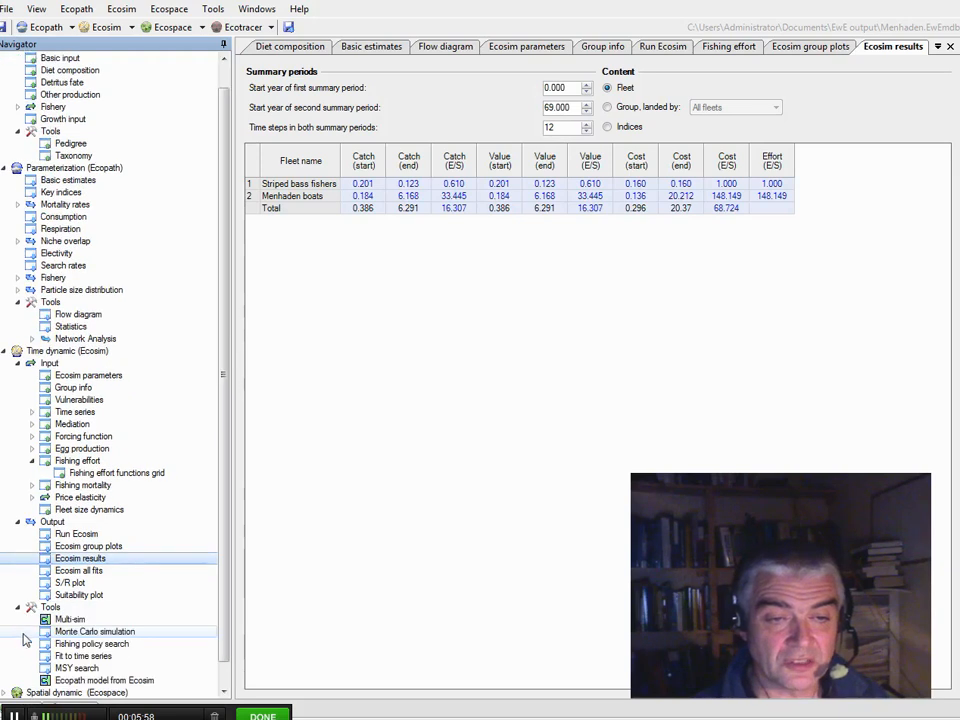
mouse_move(688, 288)
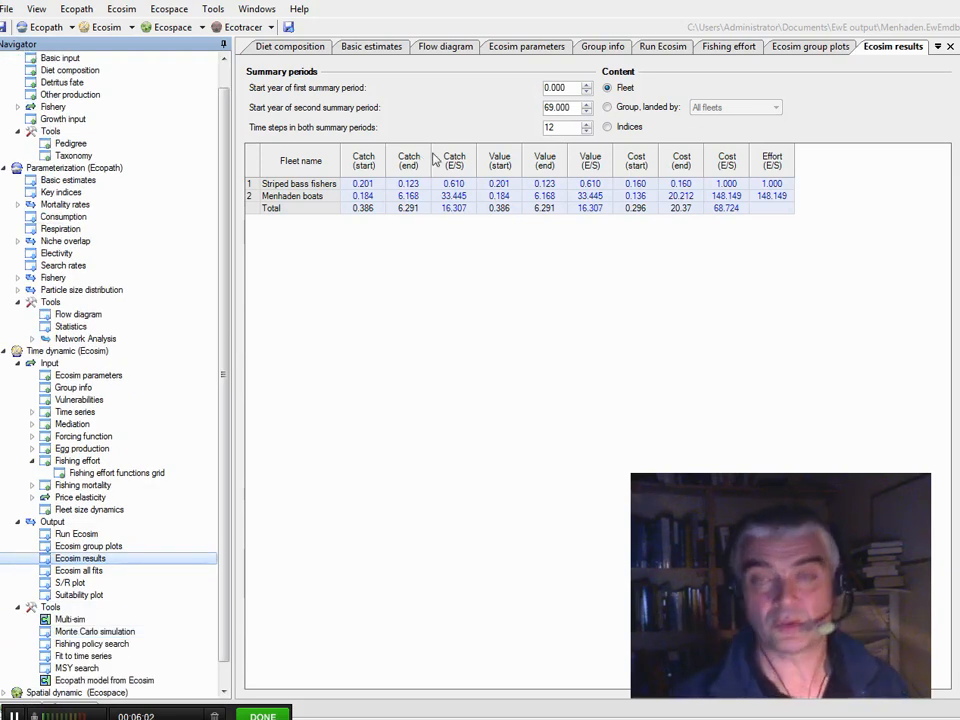
mouse_move(416, 376)
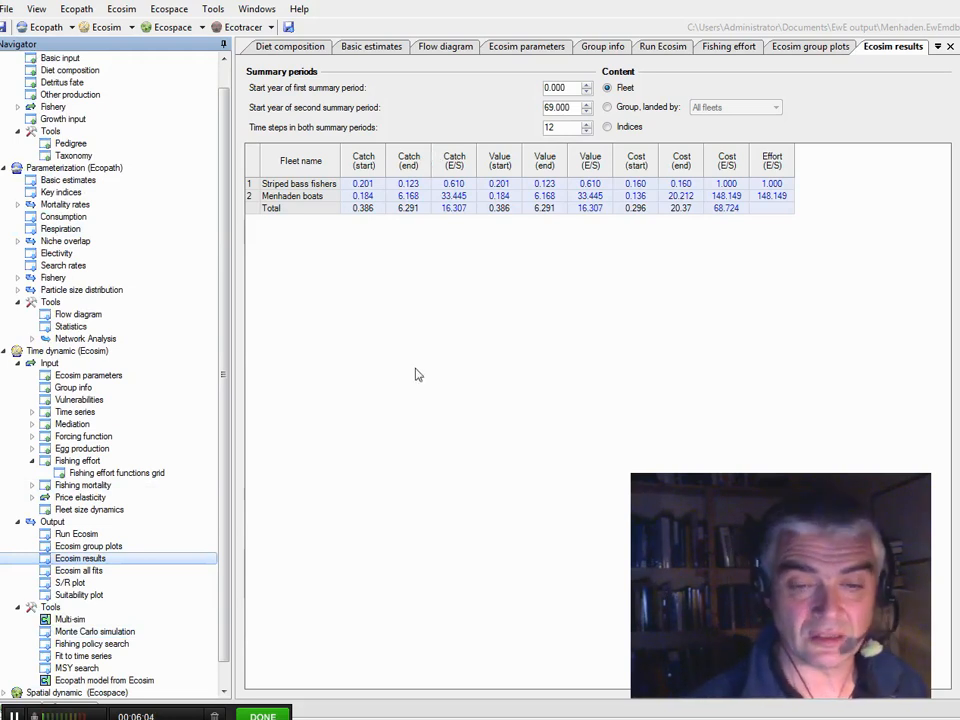